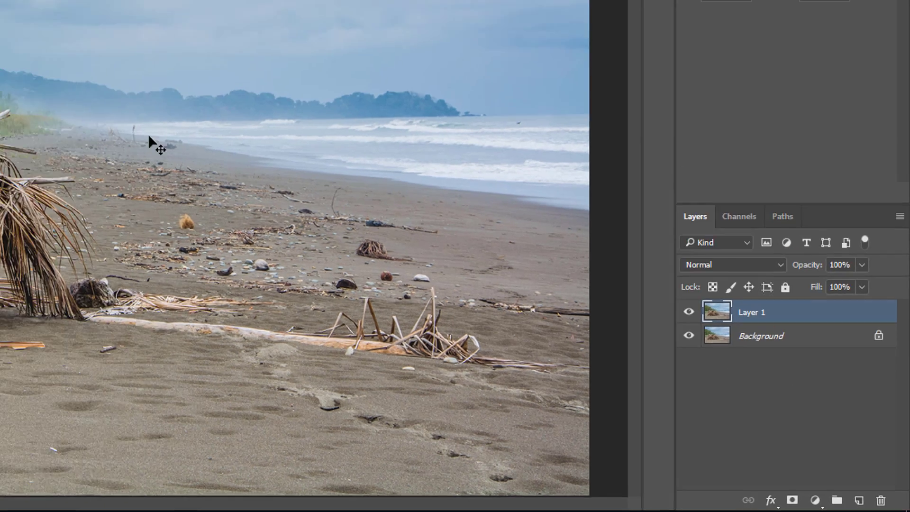
# - Apply a small-radius High Pass filter to Layer 1, turning it into a grey edge map
pyautogui.click(140, 6)
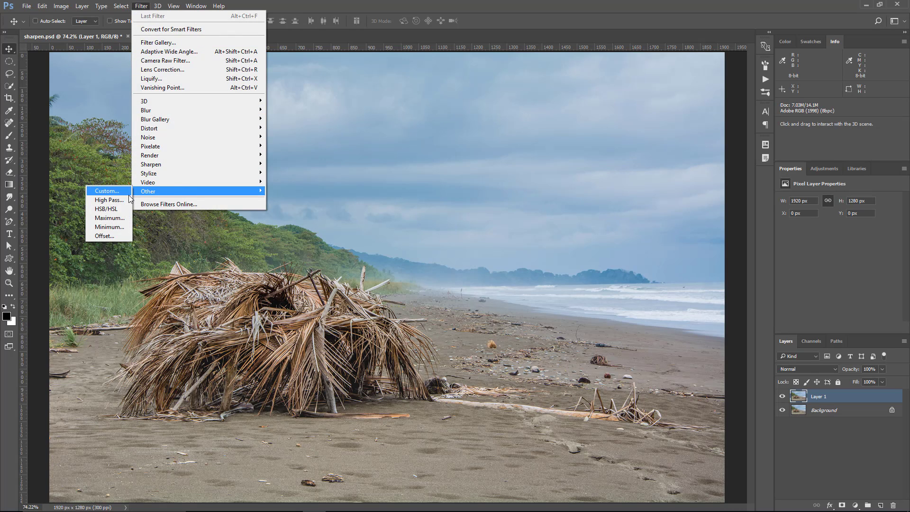
pyautogui.click(109, 200)
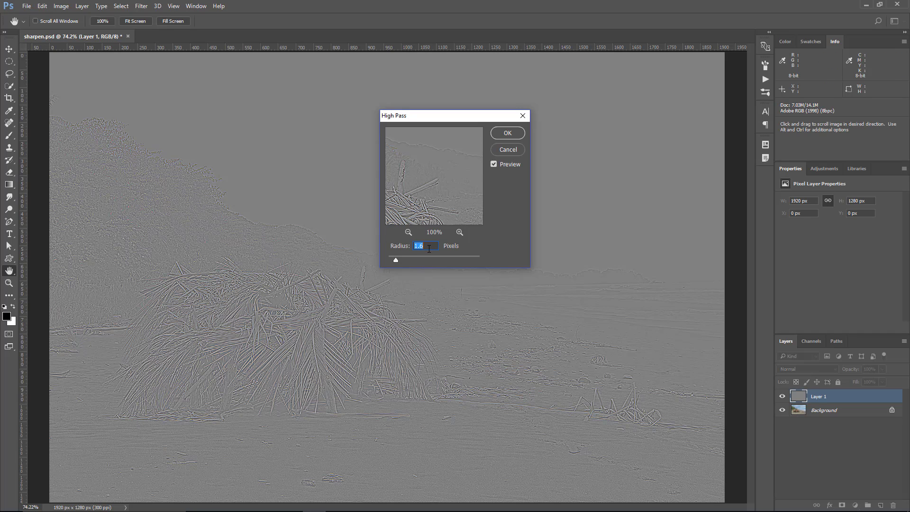
pyautogui.click(506, 132)
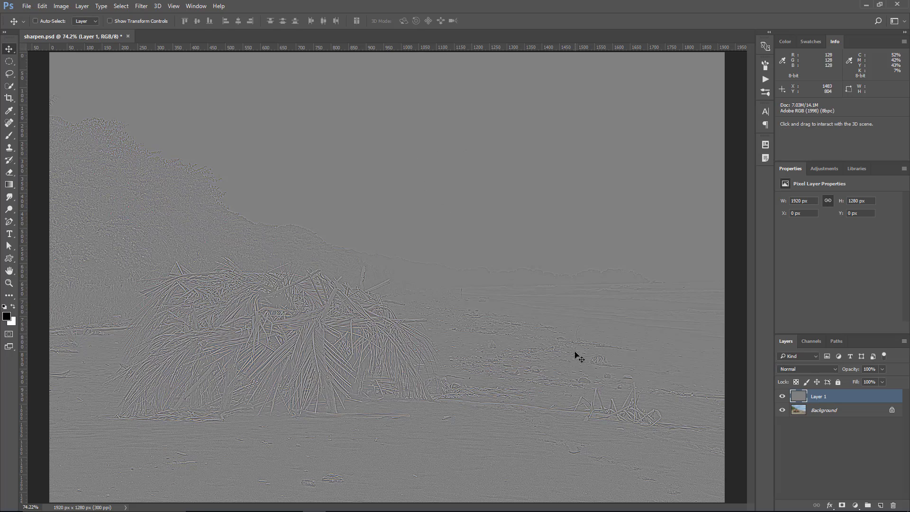
pyautogui.moveTo(363, 356)
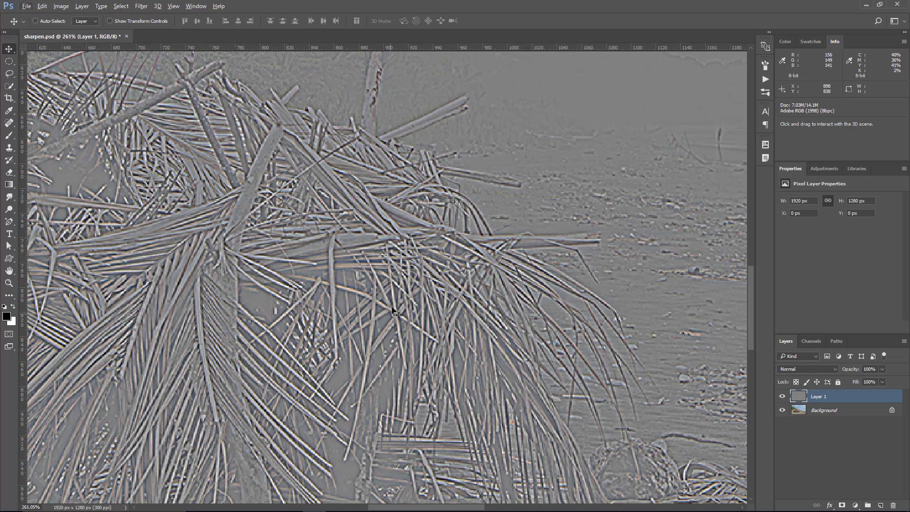
pyautogui.moveTo(391, 347)
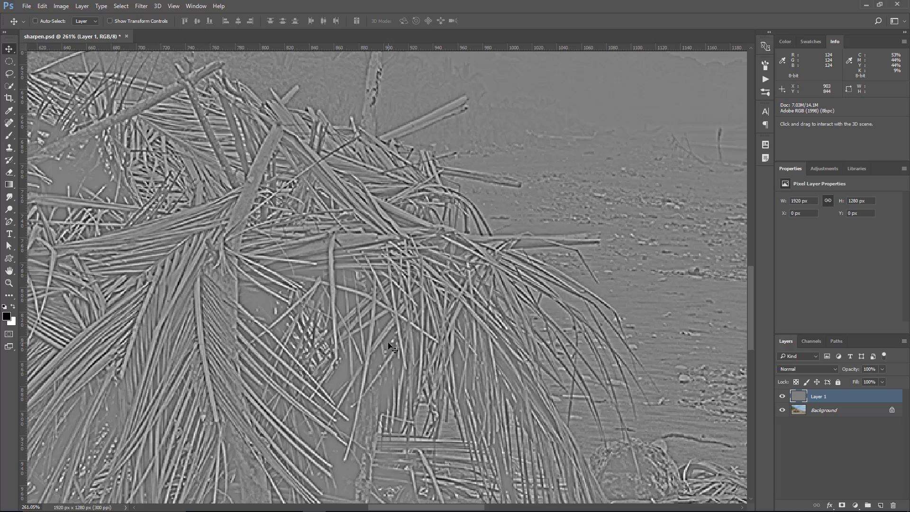
pyautogui.moveTo(227, 229)
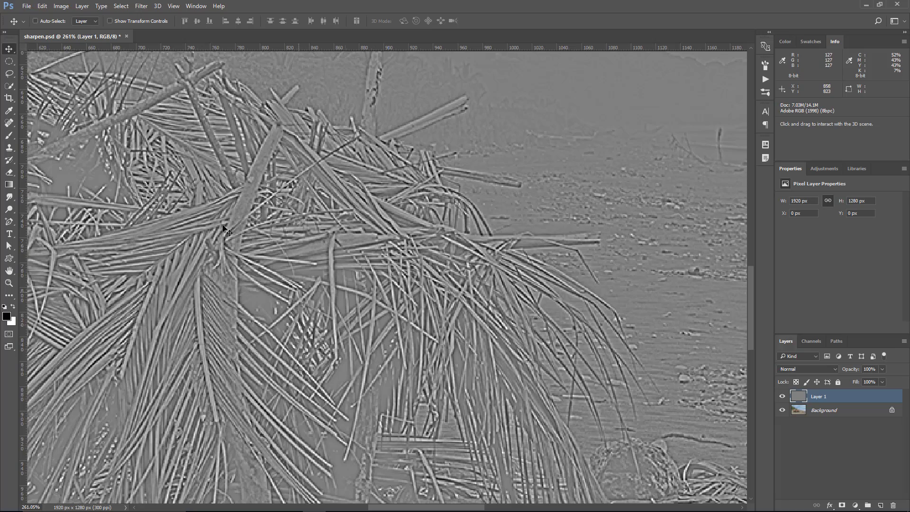
# - Desaturate the high-pass layer so the edge map is purely grey
pyautogui.click(105, 7)
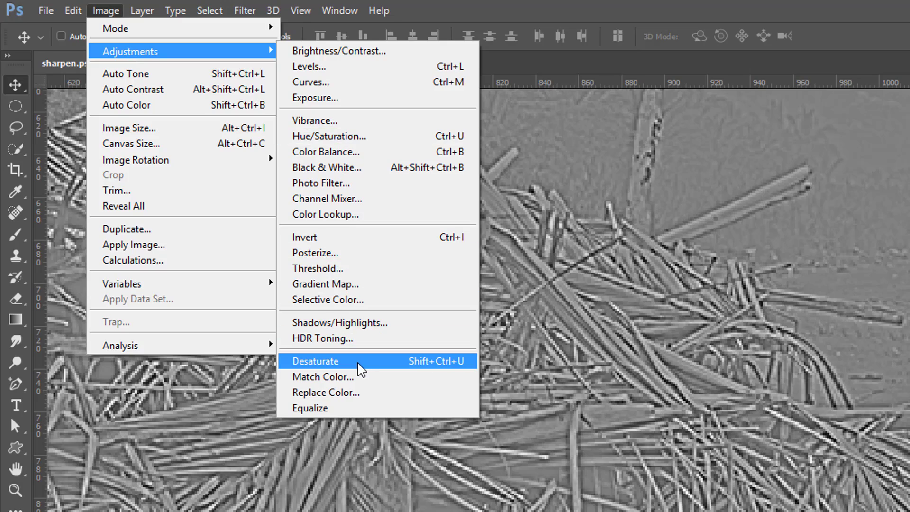
pyautogui.click(315, 361)
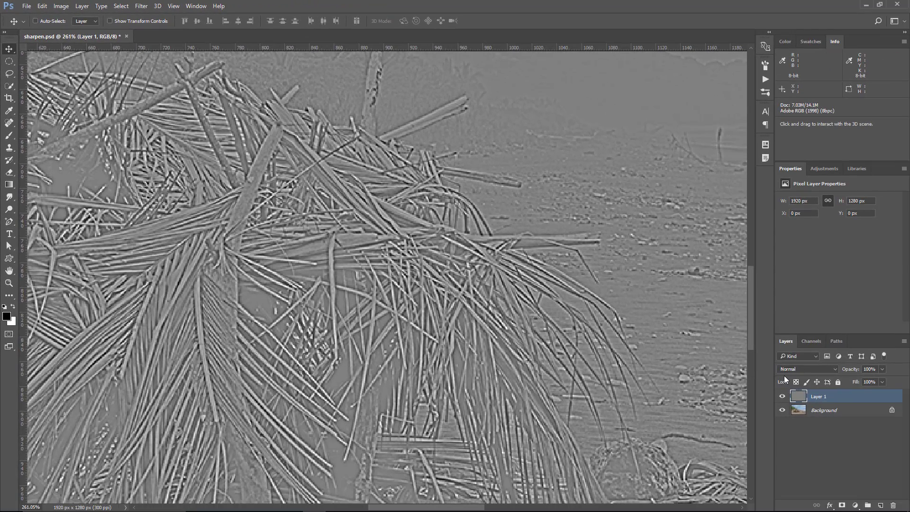
# - Try Soft Light and Linear Light blending for the high-pass layer, settling on Overlay
pyautogui.click(805, 369)
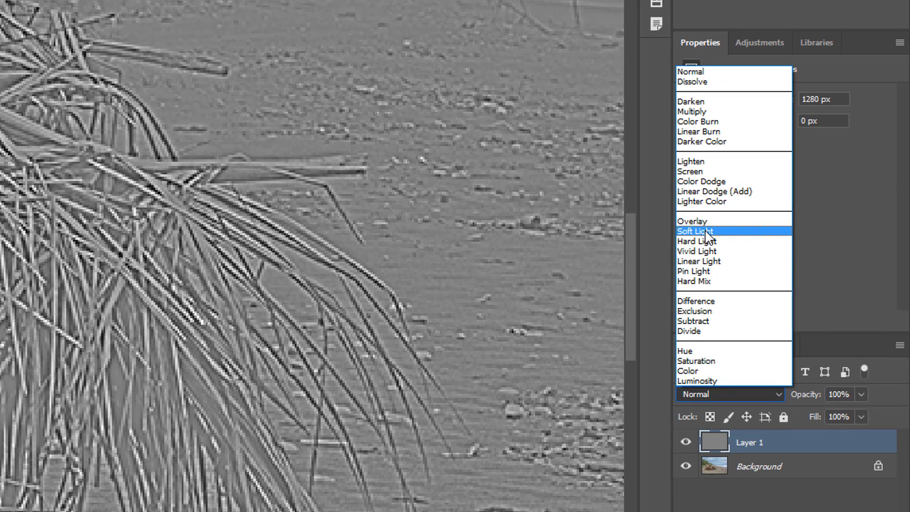
pyautogui.click(695, 231)
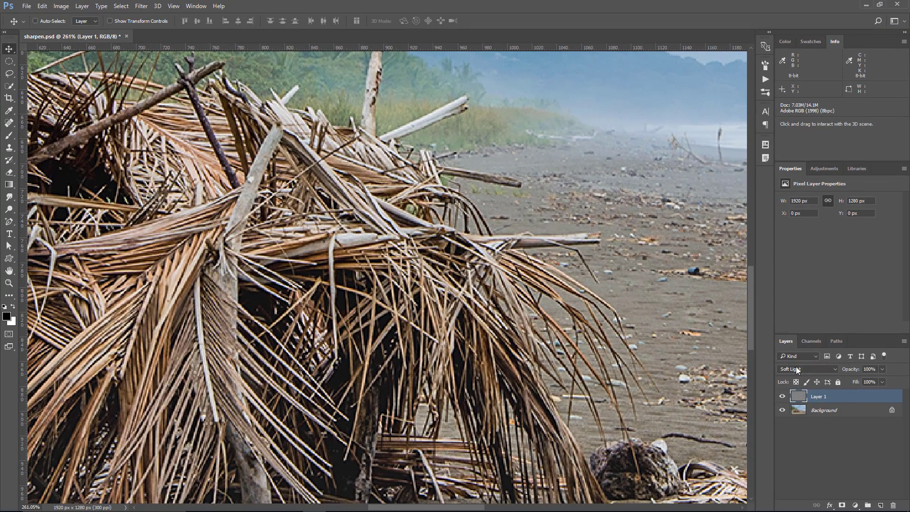
pyautogui.click(805, 369)
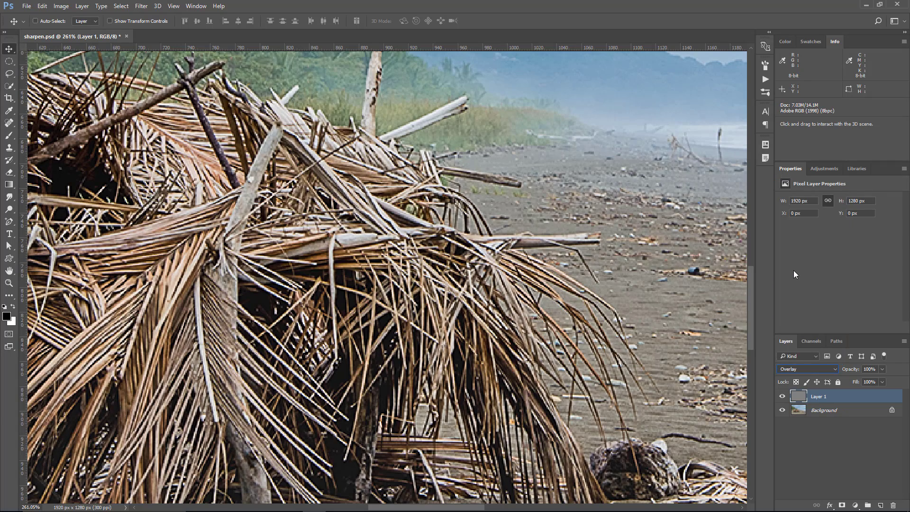
pyautogui.click(806, 369)
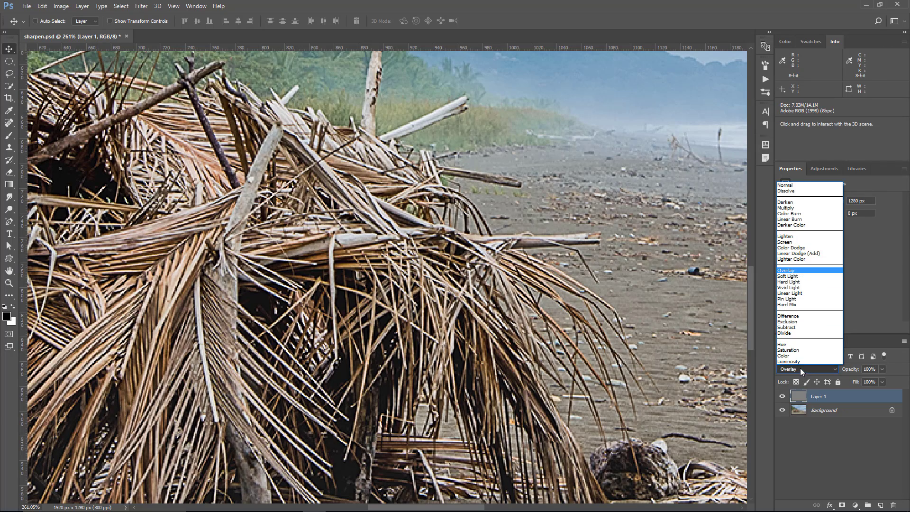
pyautogui.click(789, 293)
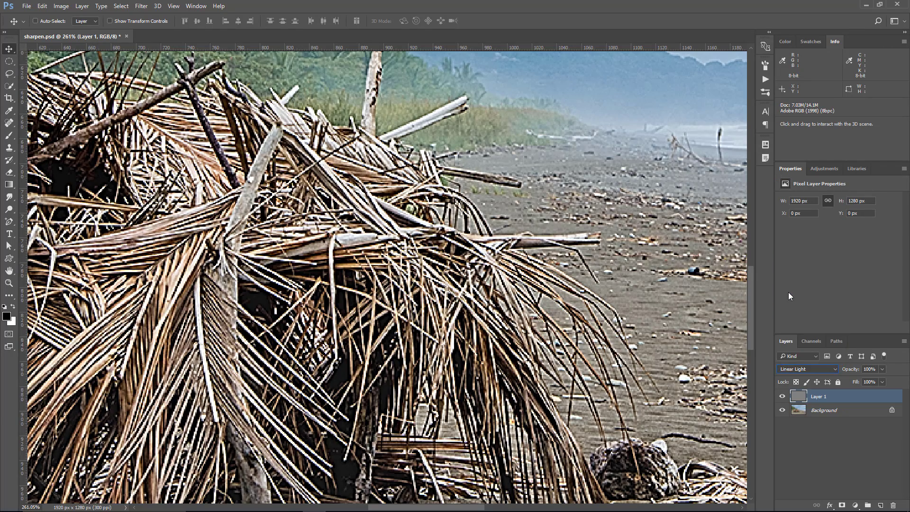
pyautogui.click(806, 368)
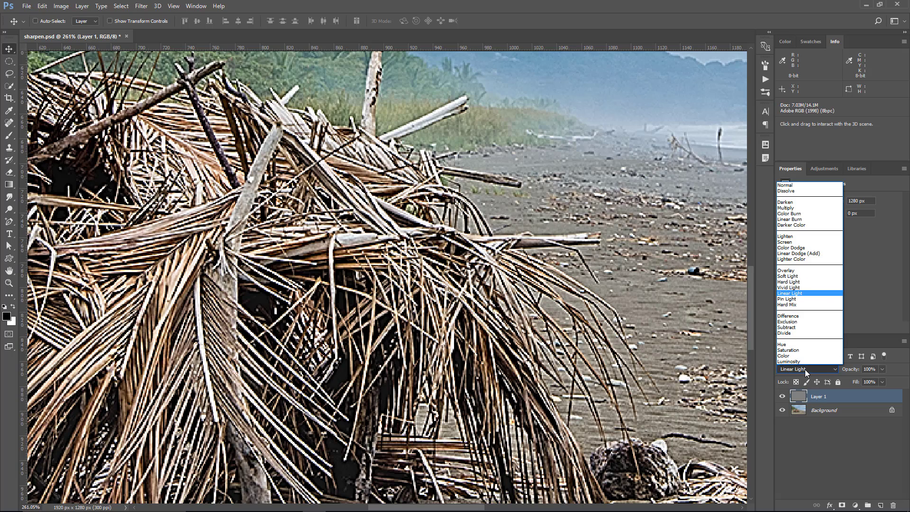
pyautogui.click(787, 270)
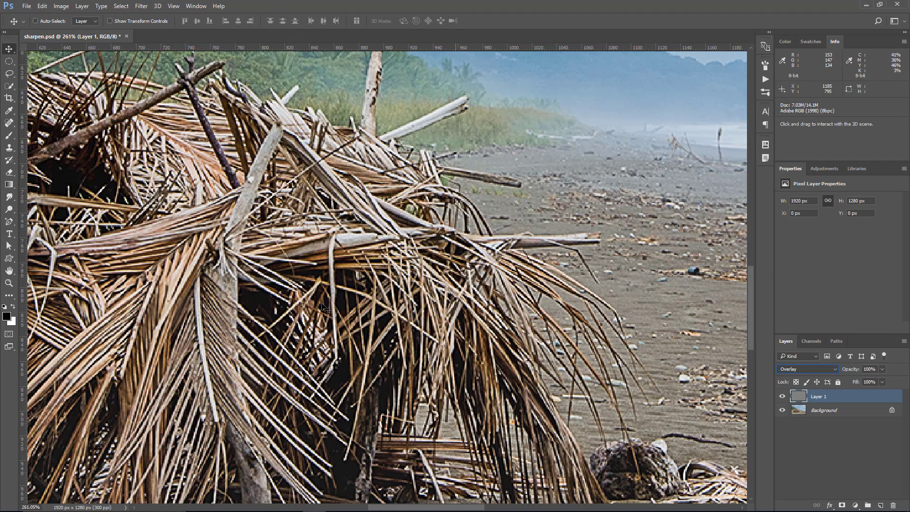
pyautogui.click(10, 284)
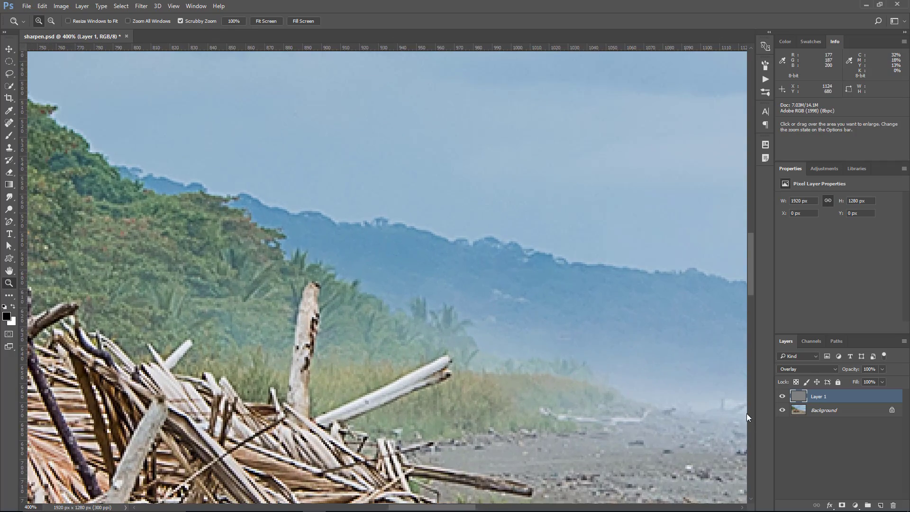
# - Zoom out until the whole sharpened beach photo fits the window
pyautogui.click(782, 396)
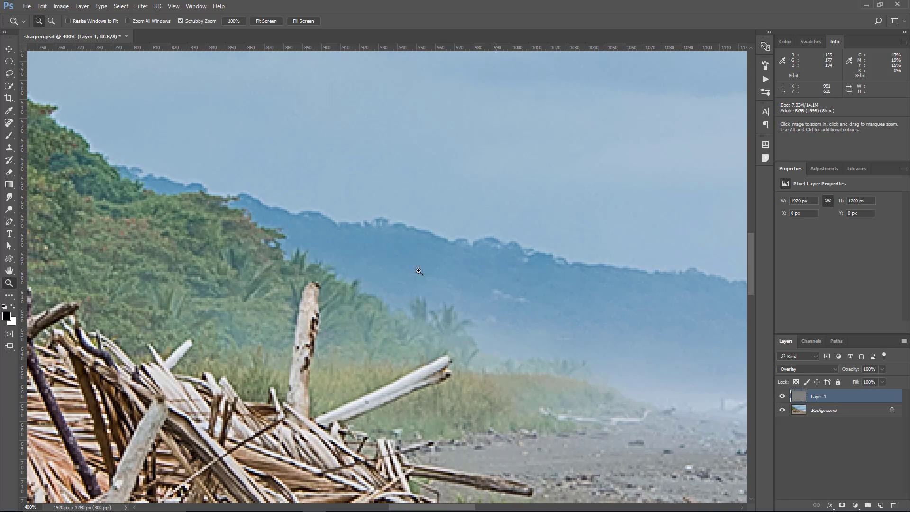
pyautogui.click(265, 21)
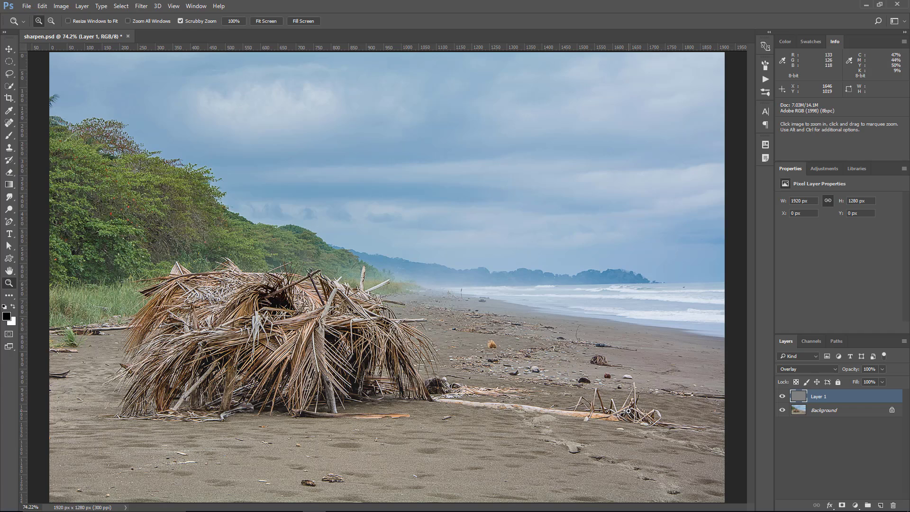
pyautogui.moveTo(626, 407)
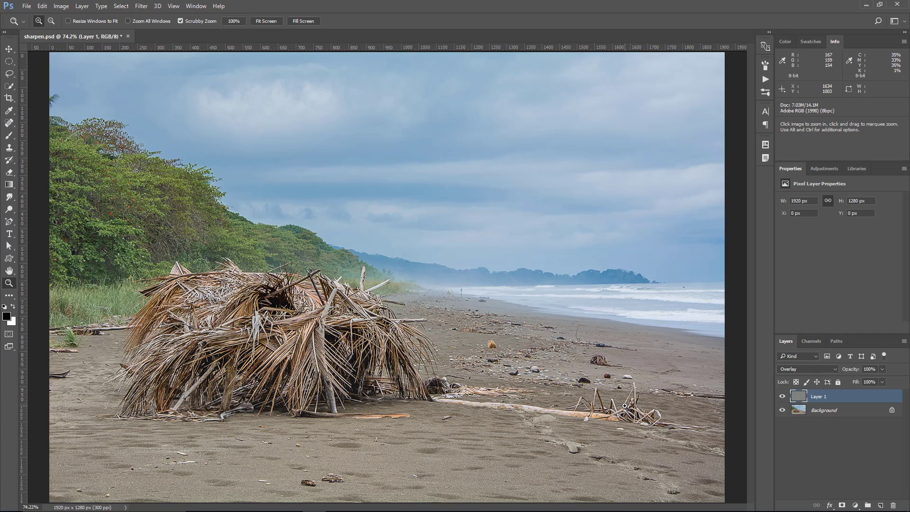
pyautogui.moveTo(625, 406)
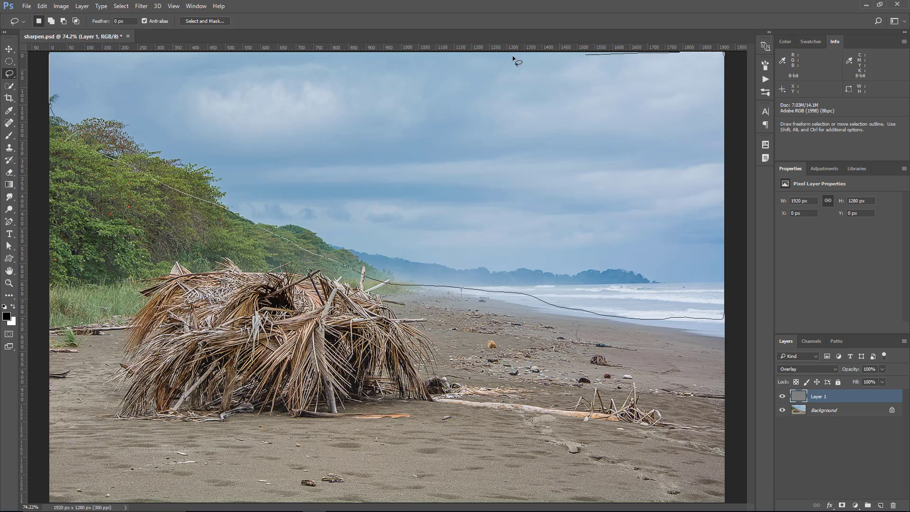
# - Turn the lasso selection around the sky and hills into a mask on the high-pass layer
pyautogui.click(516, 61)
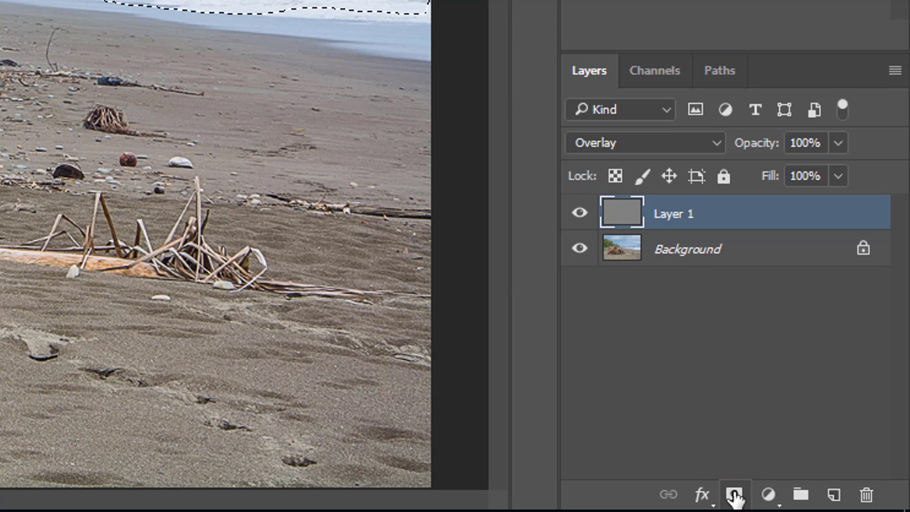
pyautogui.click(732, 493)
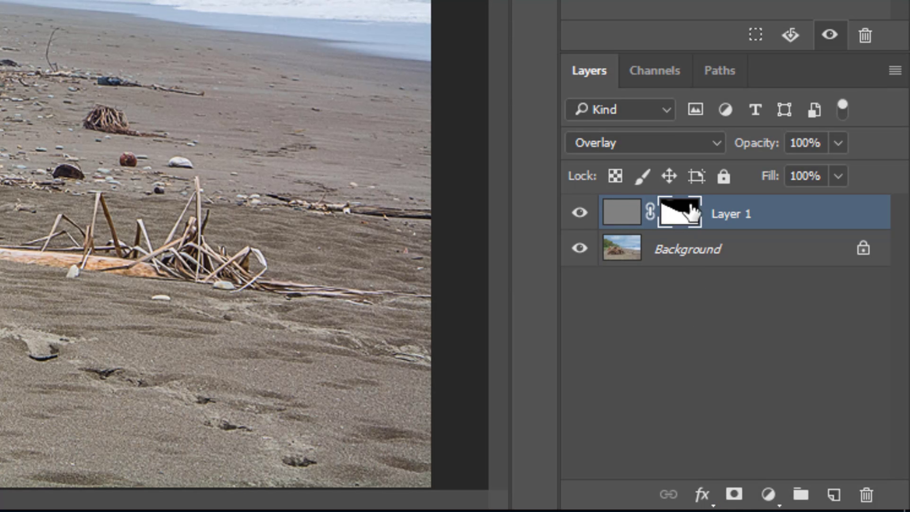
pyautogui.moveTo(681, 221)
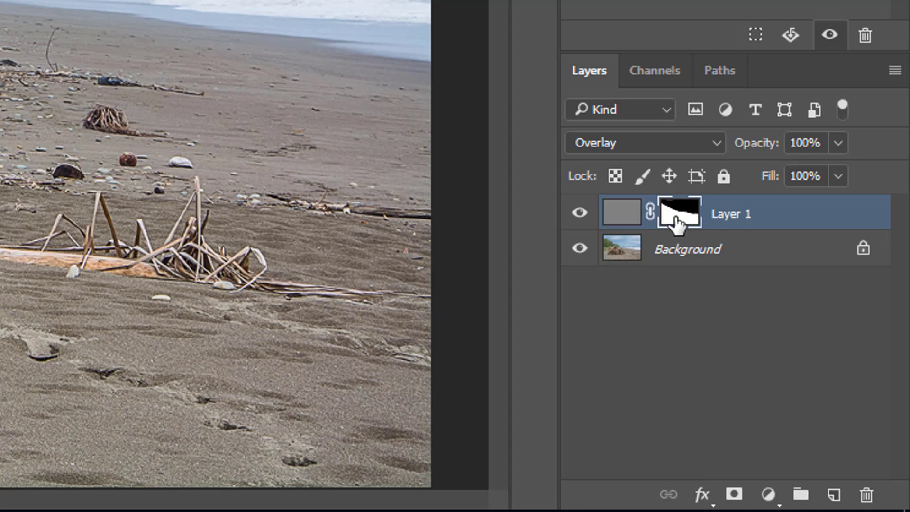
pyautogui.moveTo(678, 217)
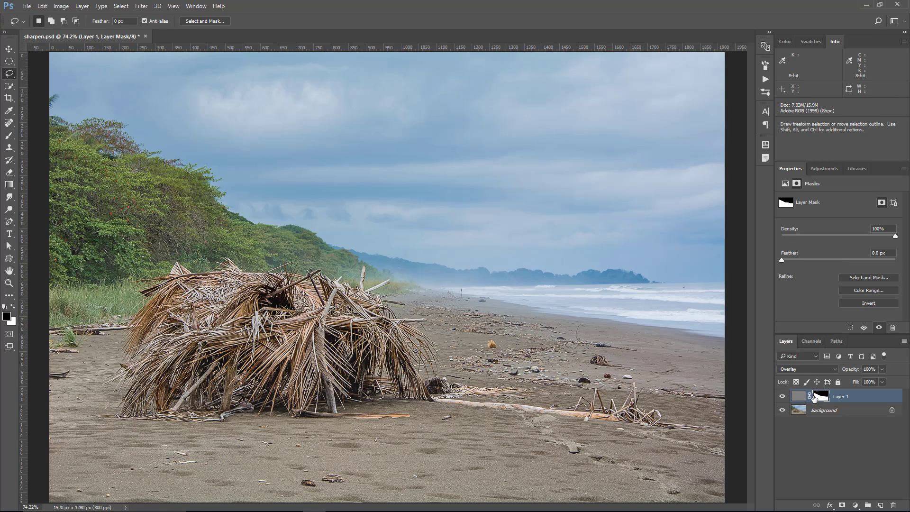
pyautogui.moveTo(808, 396)
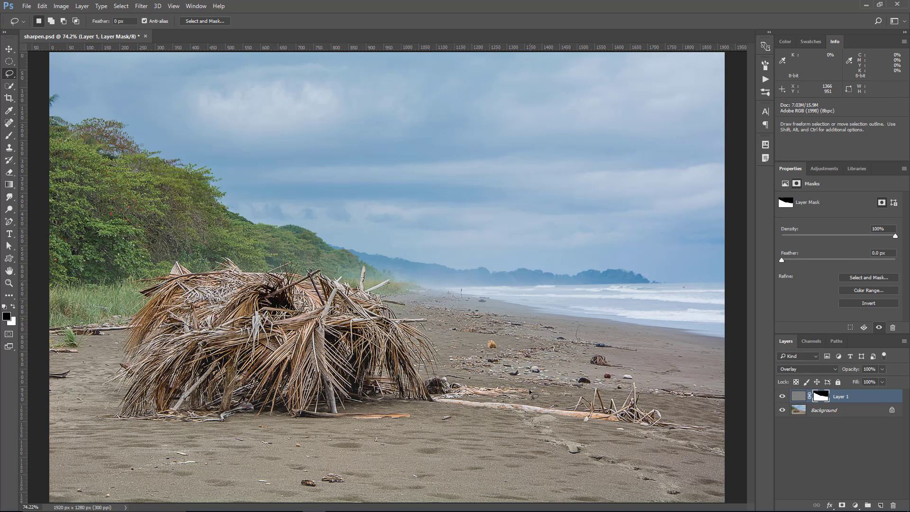
# - Bring up the blending options for the high-pass Layer 1 without changing them
pyautogui.click(798, 396)
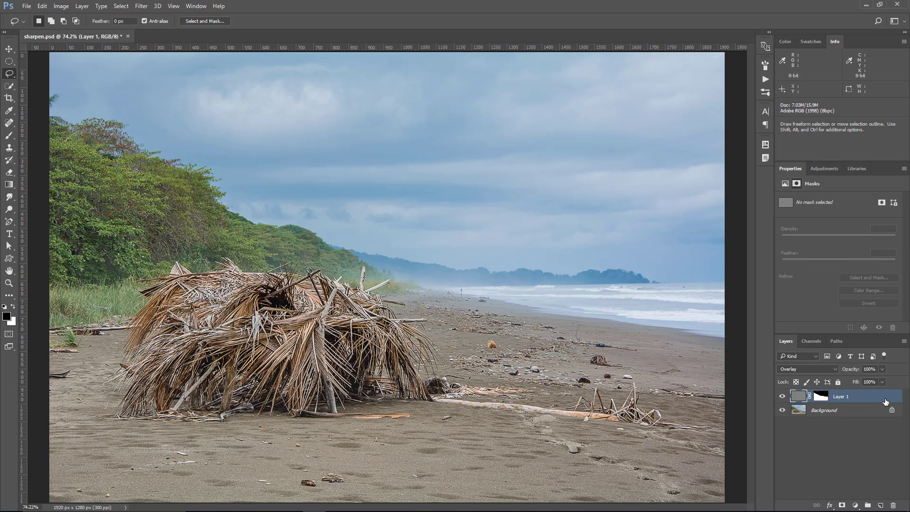
pyautogui.doubleClick(841, 396)
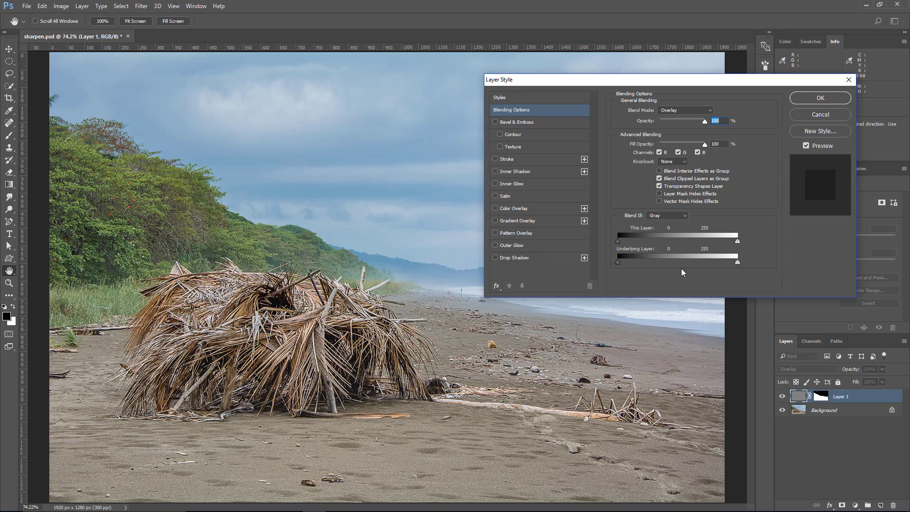
pyautogui.moveTo(834, 115)
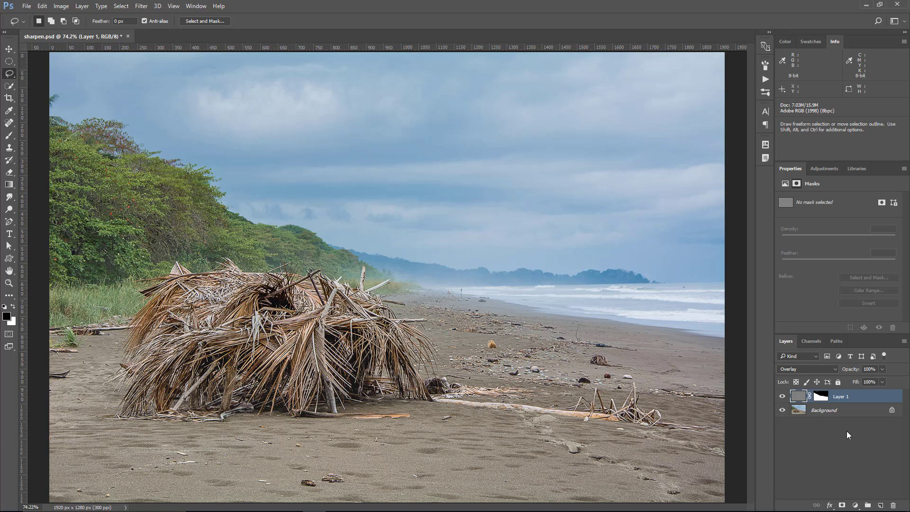
pyautogui.moveTo(829, 433)
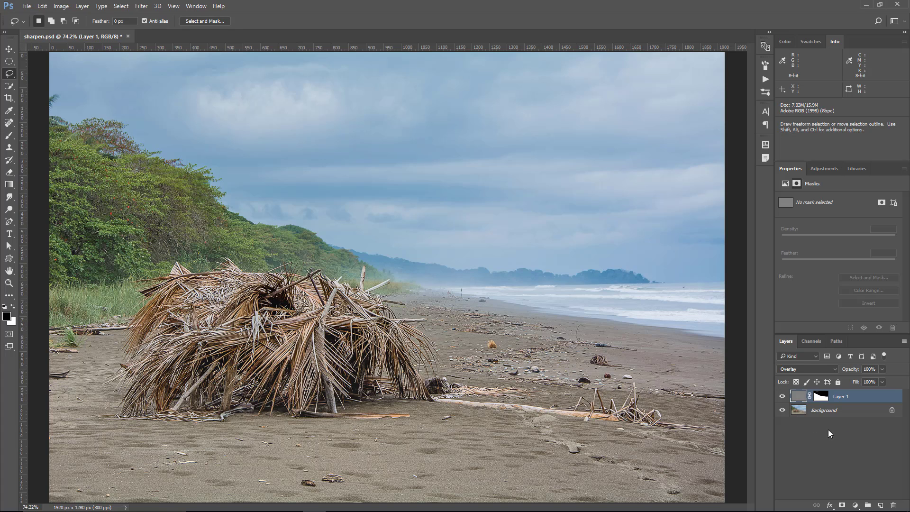
# - Hide Layer 1 and duplicate the Background layer with Ctrl+J
pyautogui.click(782, 396)
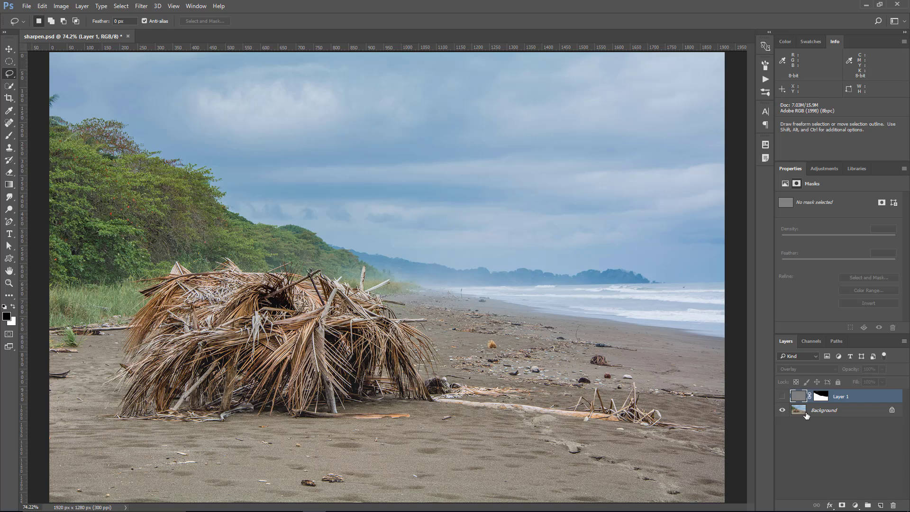
pyautogui.click(823, 409)
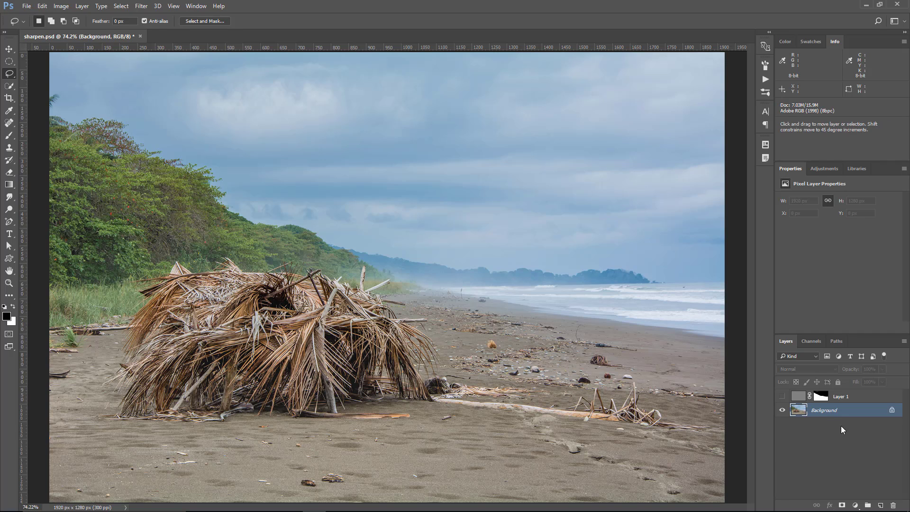
pyautogui.press('ctrl+j')
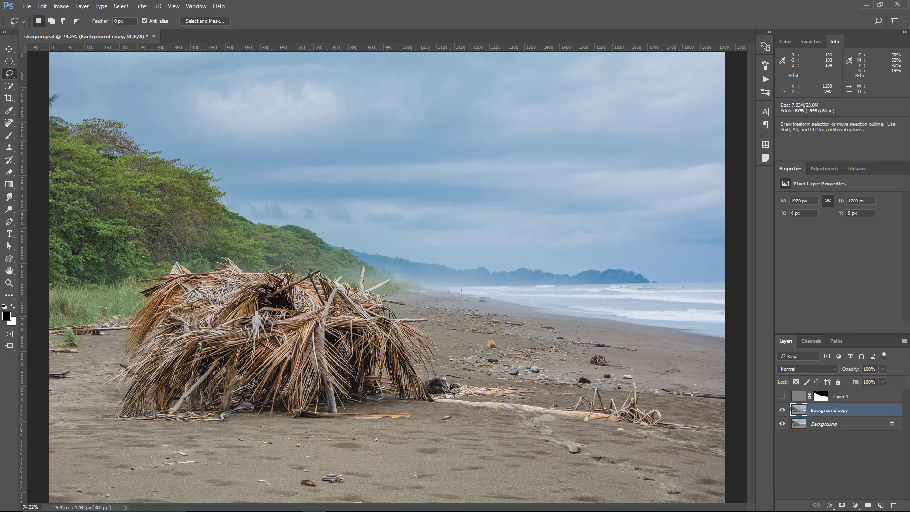
# - Preview Unsharp Mask on the Background copy, then cancel it unapplied
pyautogui.click(140, 7)
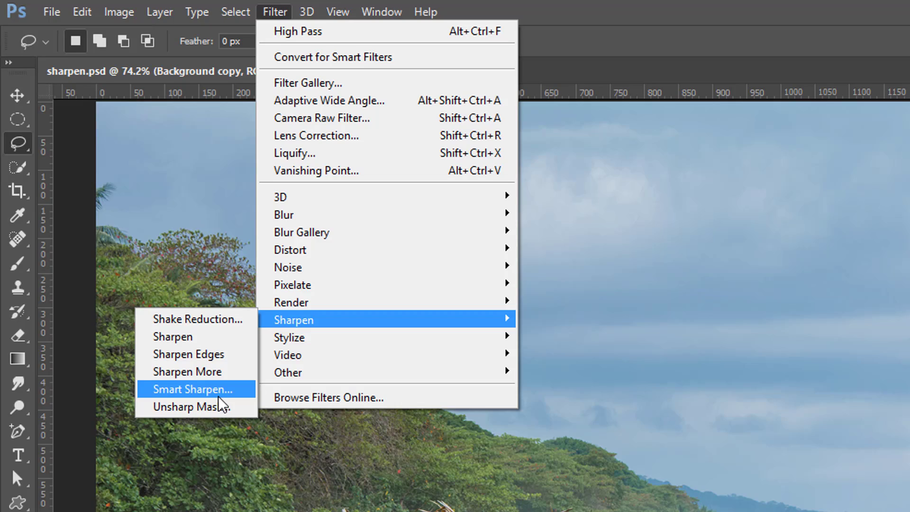
pyautogui.moveTo(197, 406)
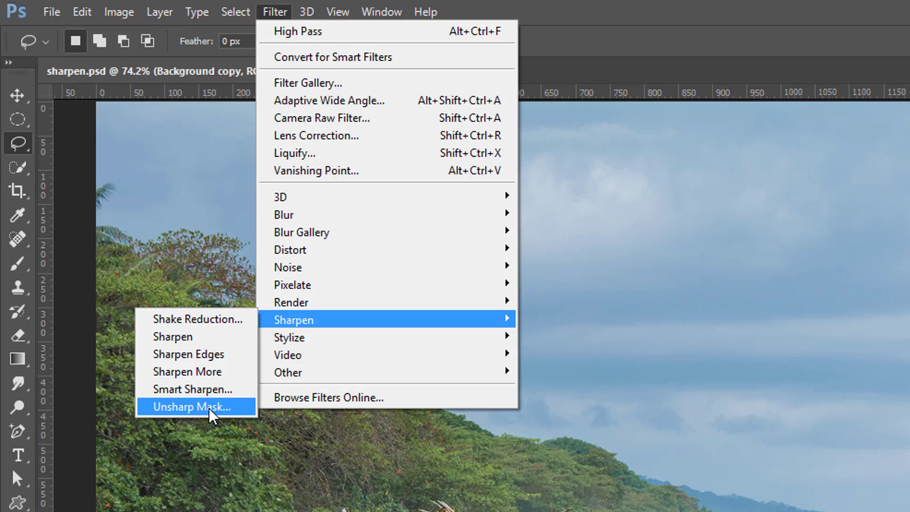
pyautogui.click(196, 405)
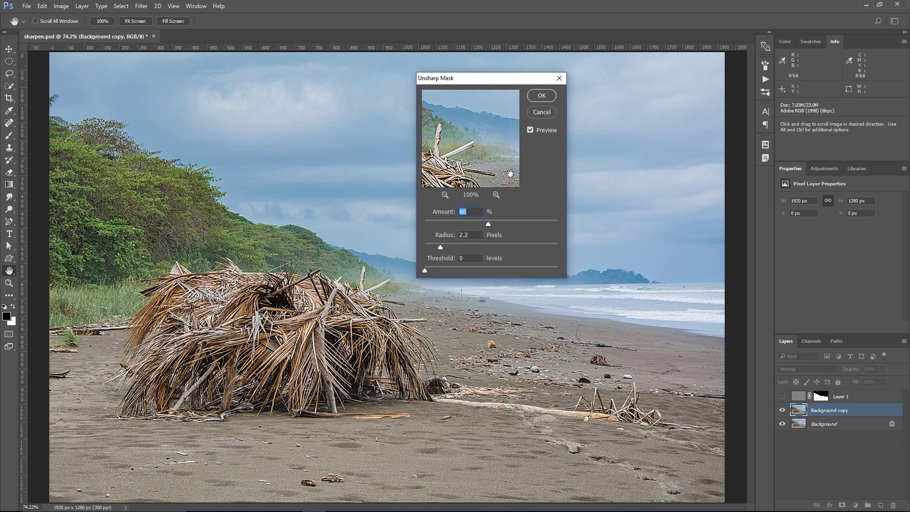
pyautogui.moveTo(441, 264)
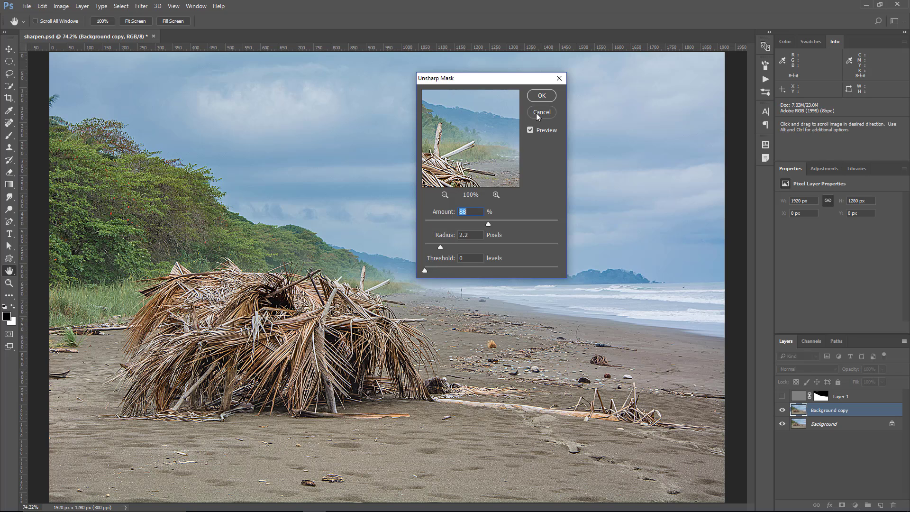
pyautogui.click(540, 112)
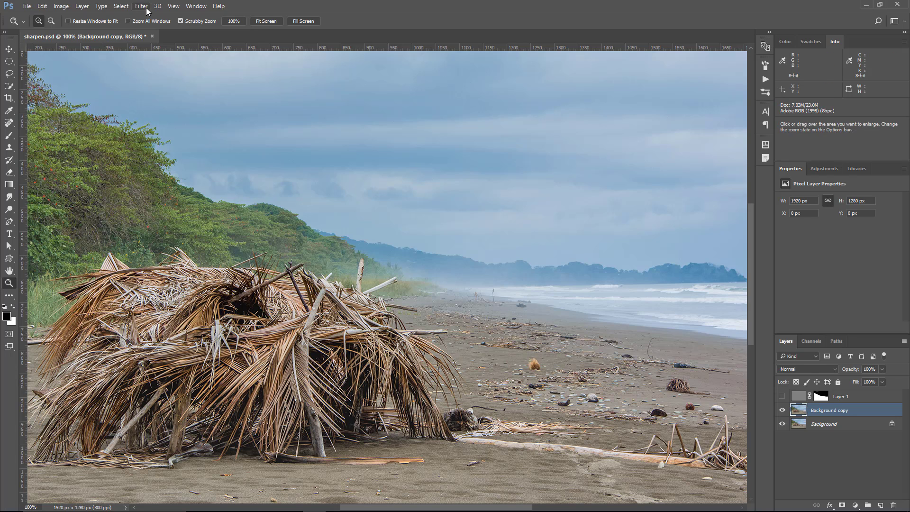
# - Start Smart Sharpen on the copy, trying amounts up to 493% with the preview magnified
pyautogui.click(141, 6)
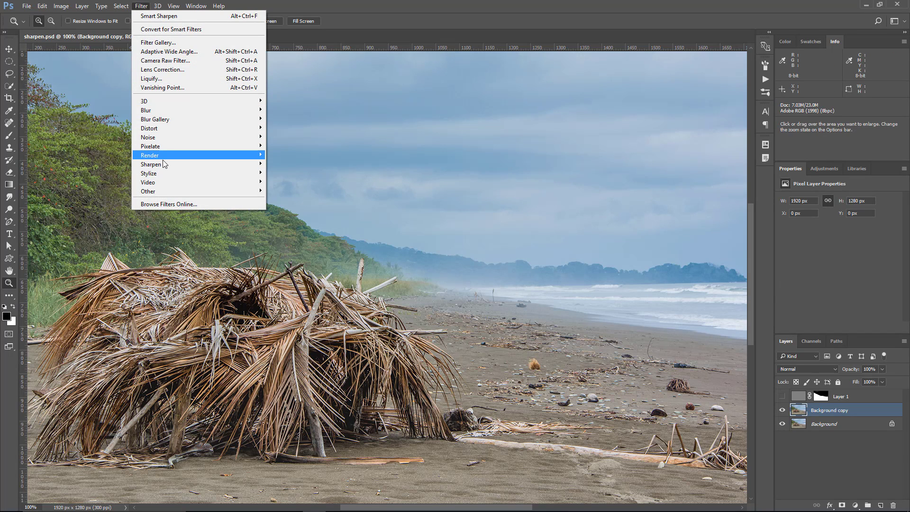
pyautogui.click(158, 17)
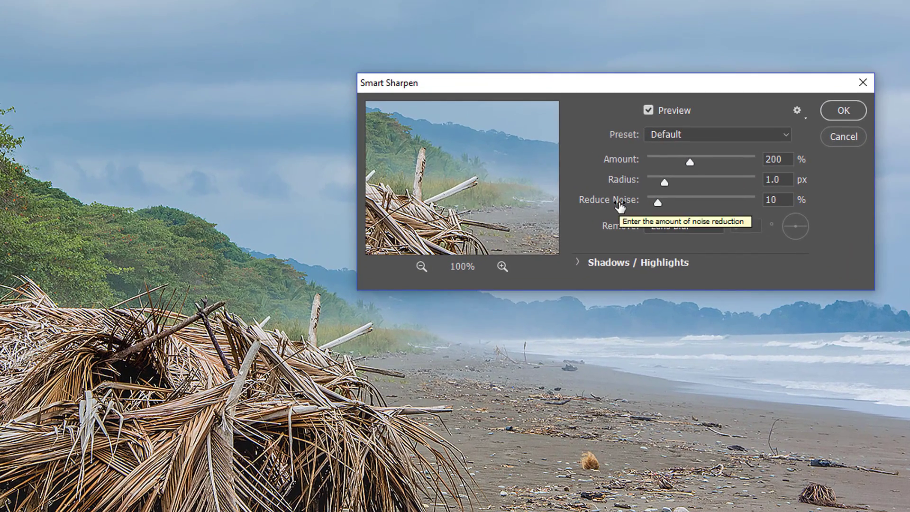
pyautogui.moveTo(587, 232)
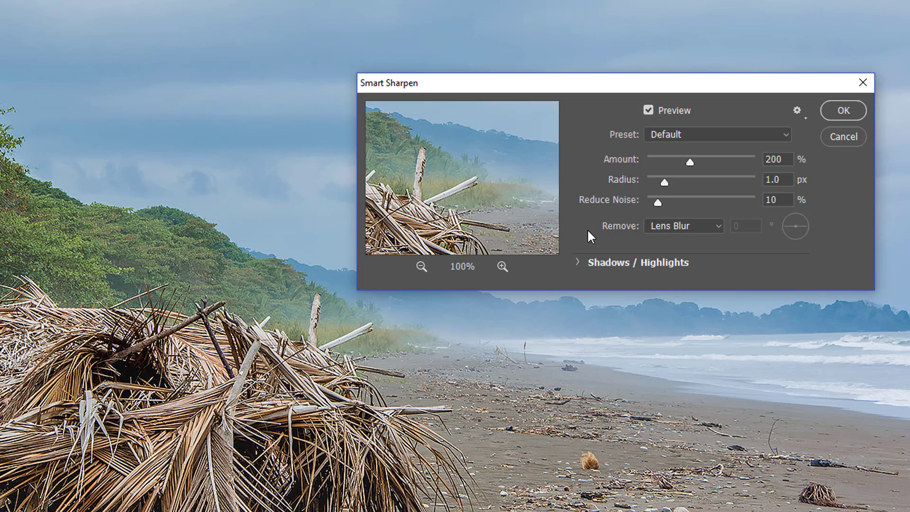
pyautogui.moveTo(593, 157)
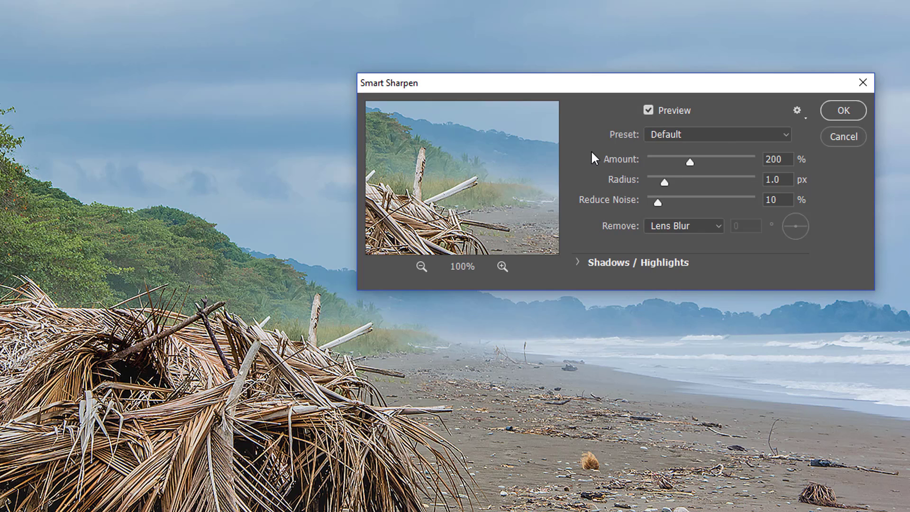
pyautogui.moveTo(593, 172)
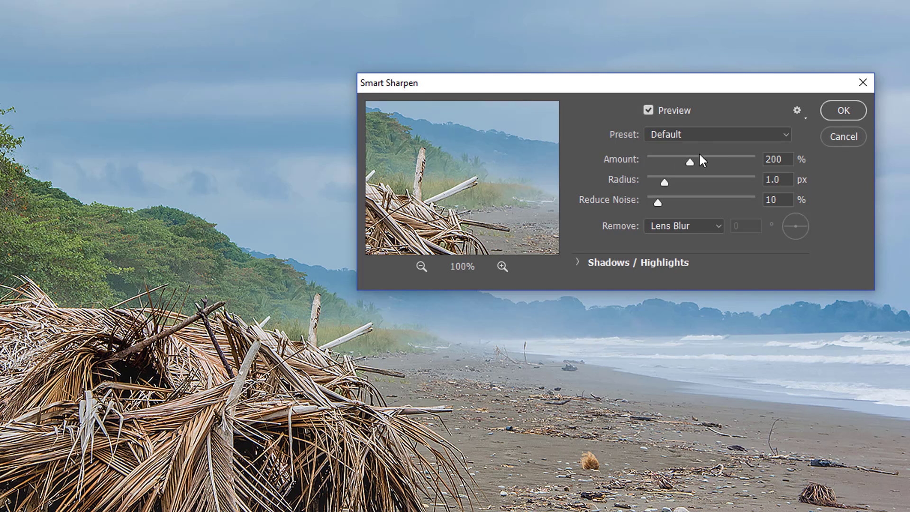
pyautogui.moveTo(689, 161); pyautogui.dragTo(733, 162)
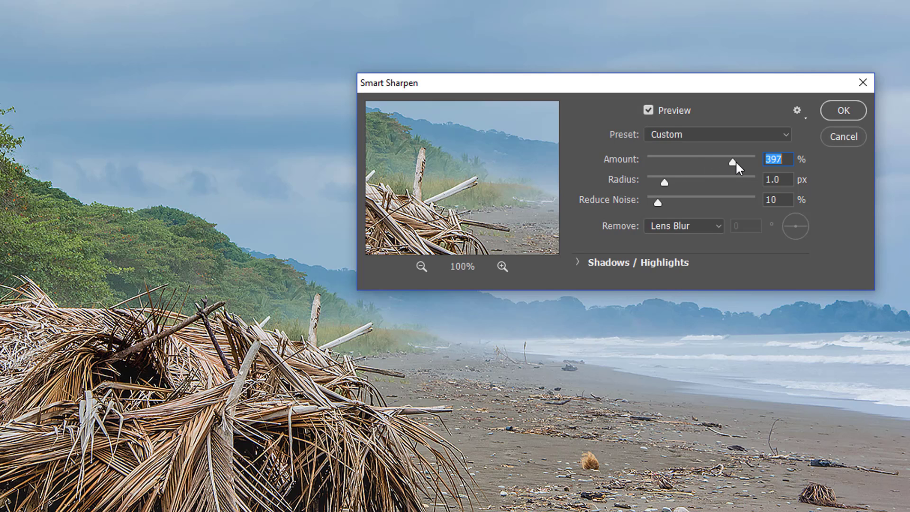
pyautogui.moveTo(733, 162); pyautogui.dragTo(748, 162)
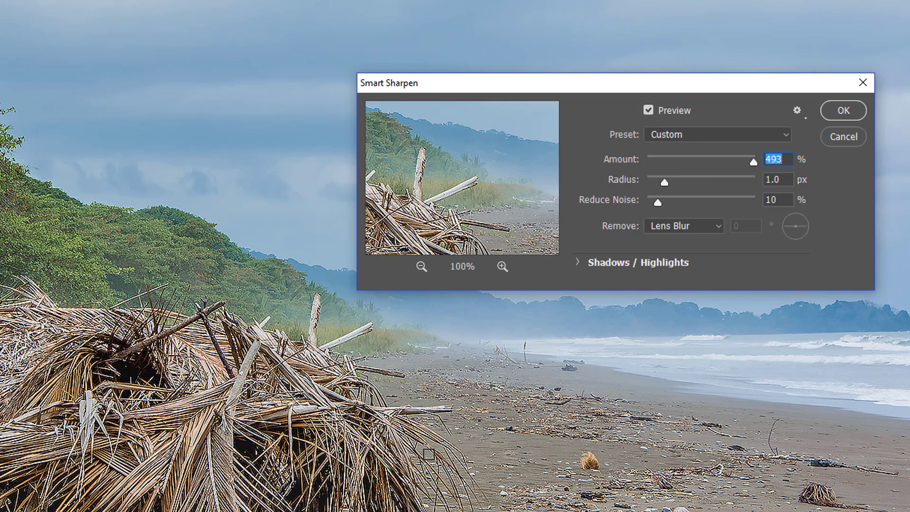
pyautogui.moveTo(422, 267)
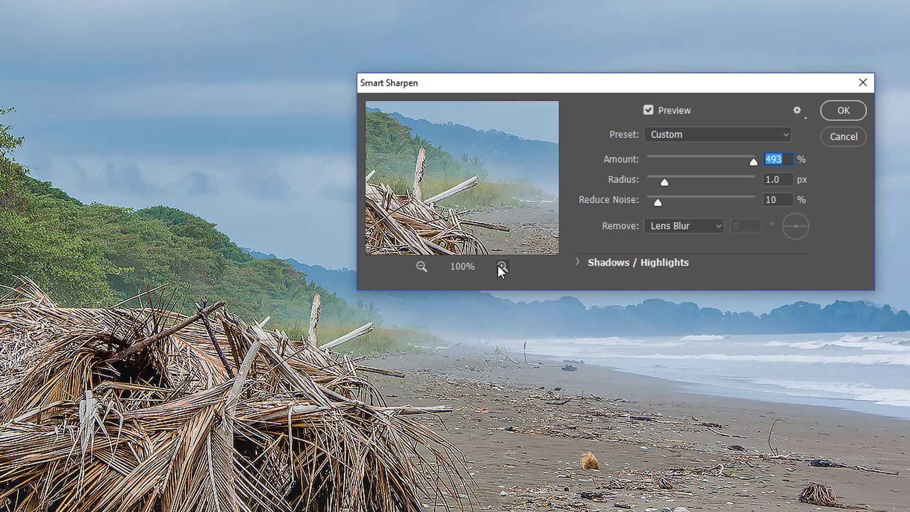
pyautogui.click(502, 267)
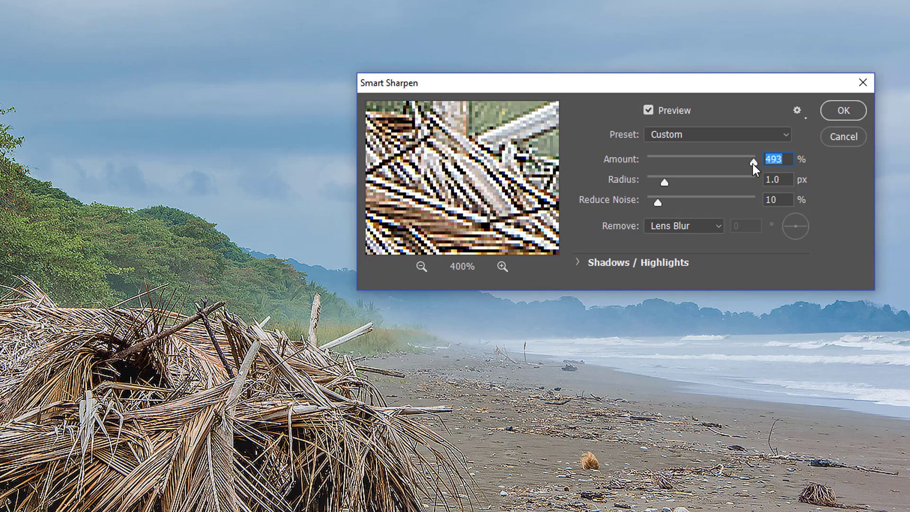
pyautogui.moveTo(751, 161); pyautogui.dragTo(666, 161)
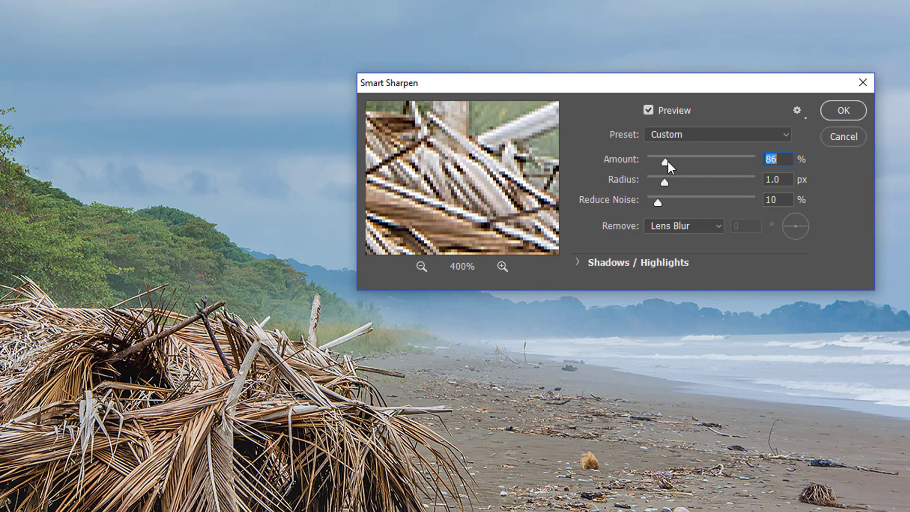
pyautogui.moveTo(668, 168)
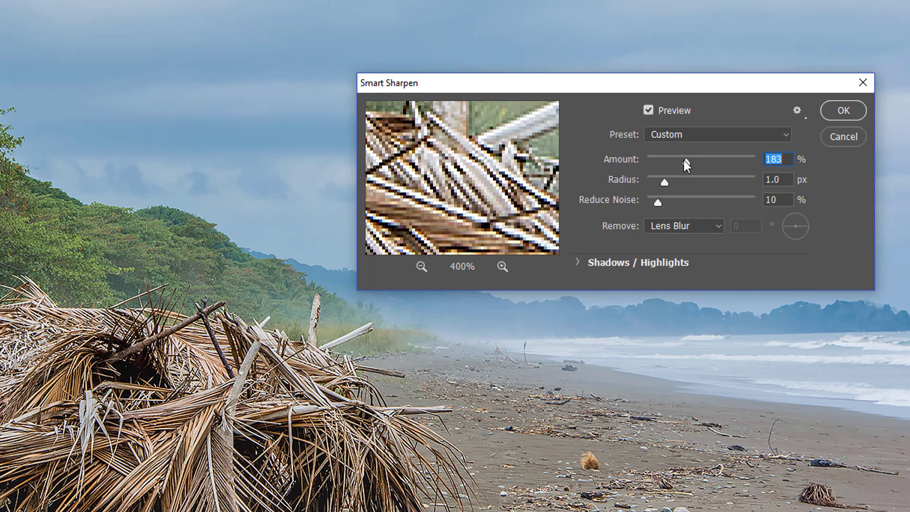
# - Settle the Smart Sharpen amount around 324% and raise Reduce Noise to 26%
pyautogui.moveTo(684, 164); pyautogui.dragTo(696, 164)
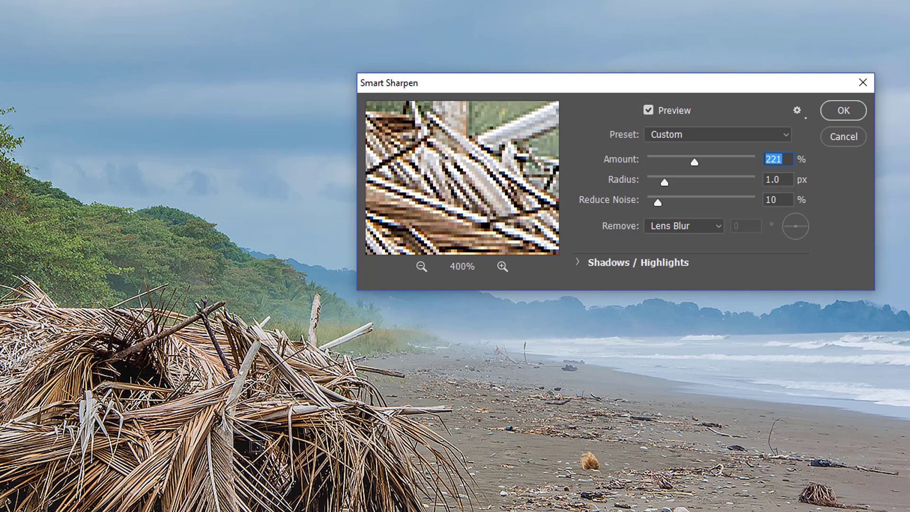
pyautogui.moveTo(694, 161); pyautogui.dragTo(658, 161)
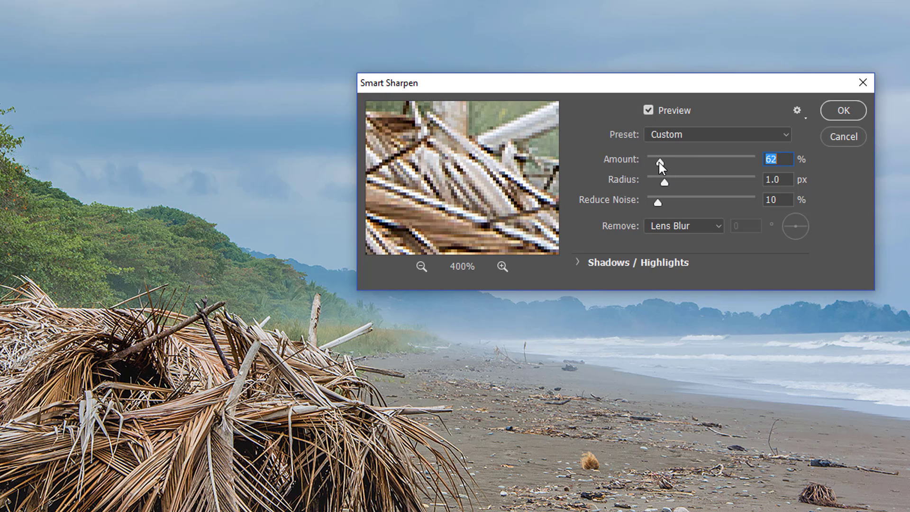
pyautogui.moveTo(660, 163); pyautogui.dragTo(719, 163)
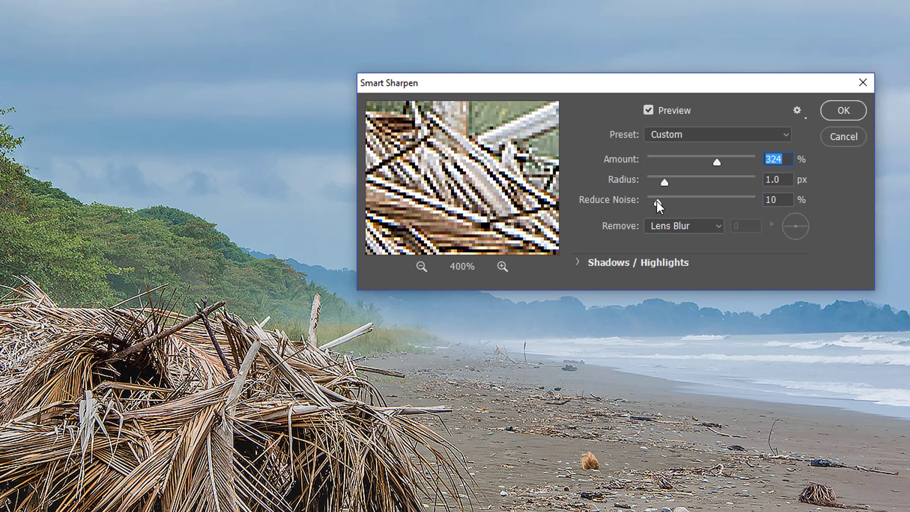
pyautogui.moveTo(654, 199); pyautogui.dragTo(672, 199)
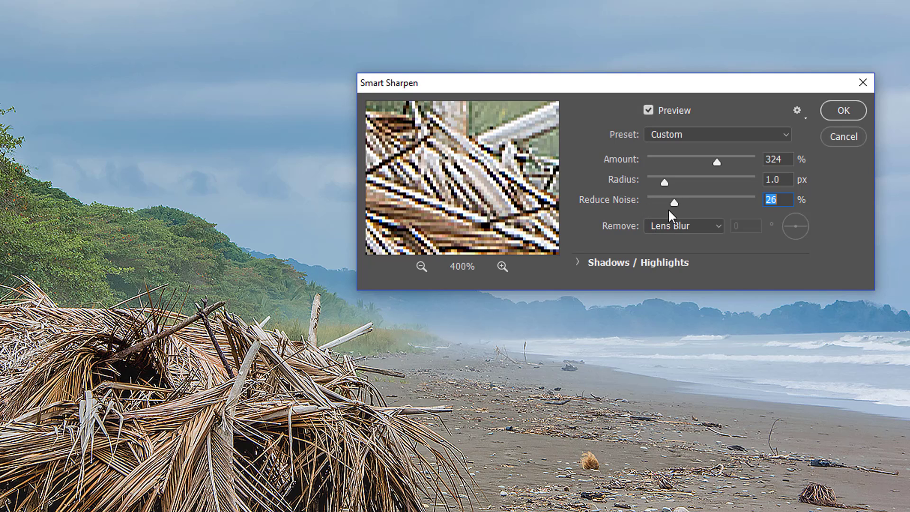
pyautogui.click(683, 226)
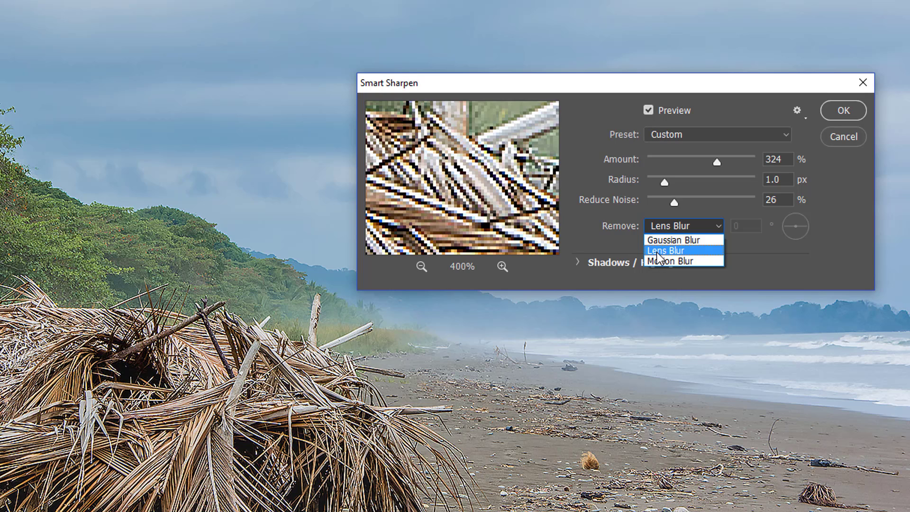
pyautogui.moveTo(670, 262)
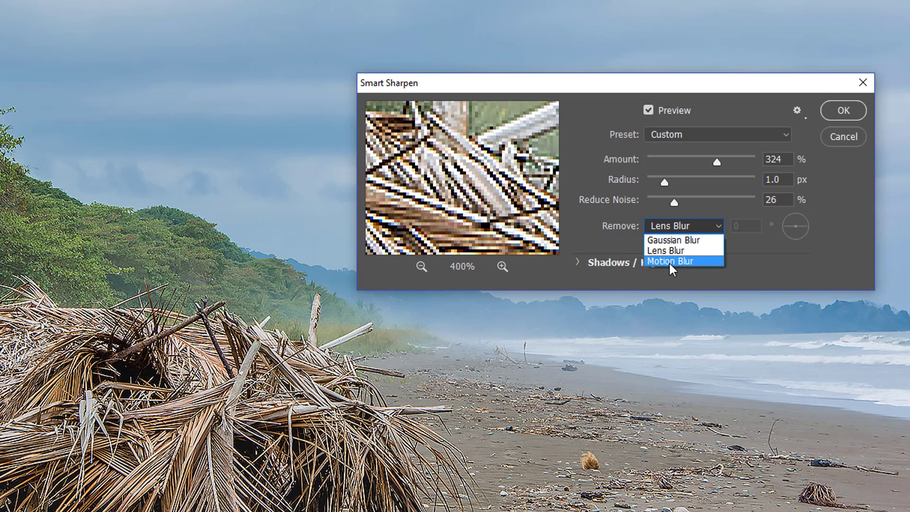
# - Try Motion Blur removal, return to Lens Blur, and lower the amount to 176%
pyautogui.click(668, 262)
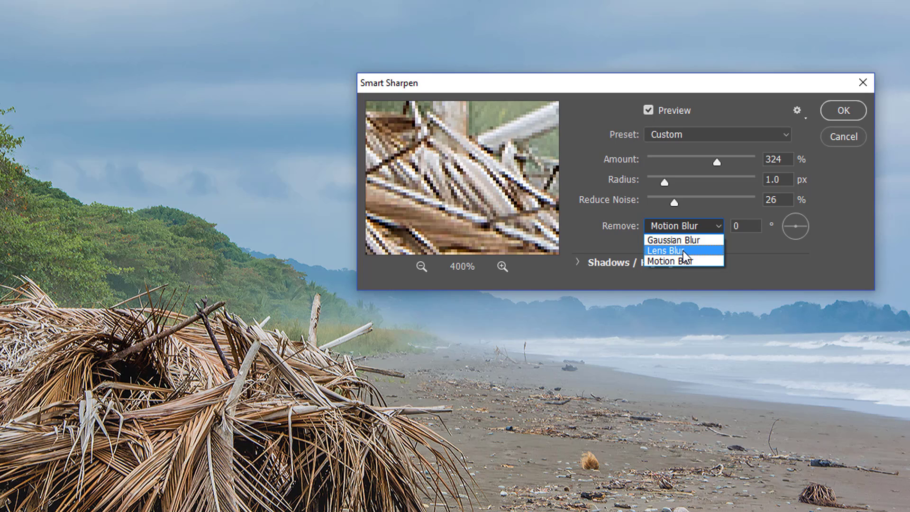
pyautogui.click(667, 250)
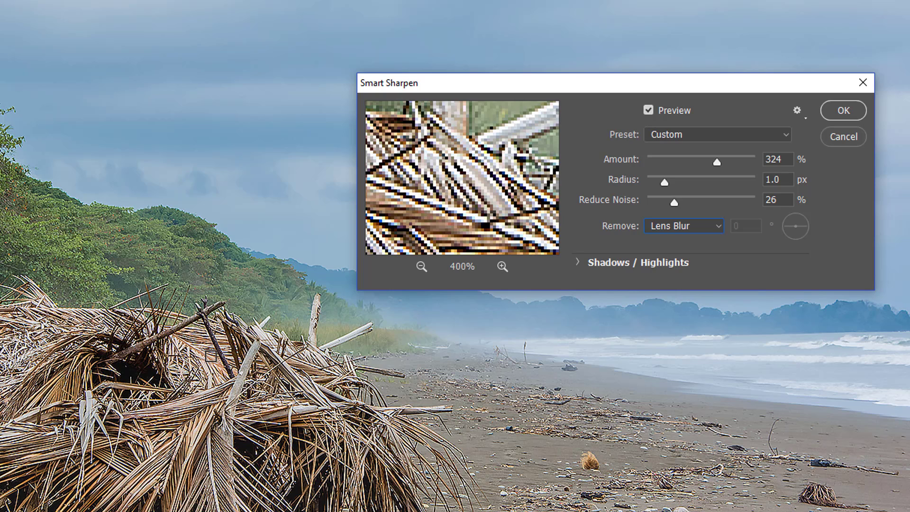
pyautogui.moveTo(716, 161); pyautogui.dragTo(712, 162)
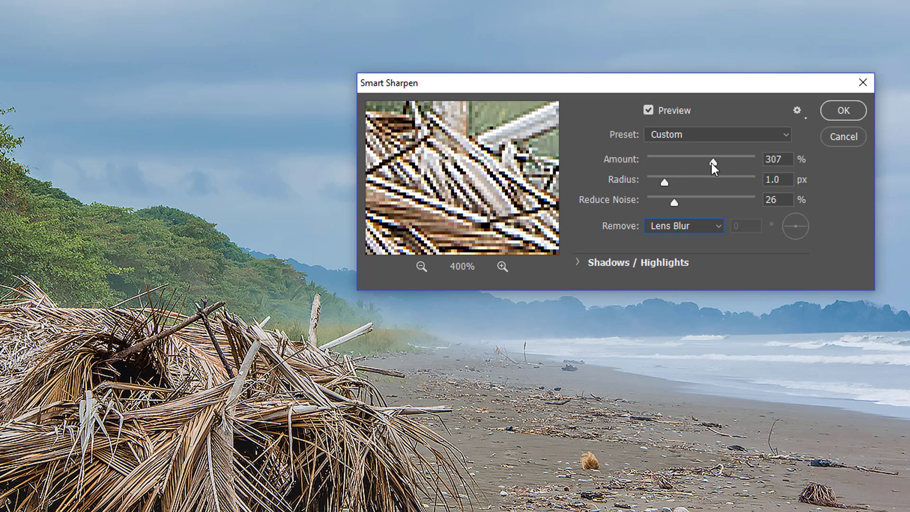
pyautogui.moveTo(712, 161); pyautogui.dragTo(684, 161)
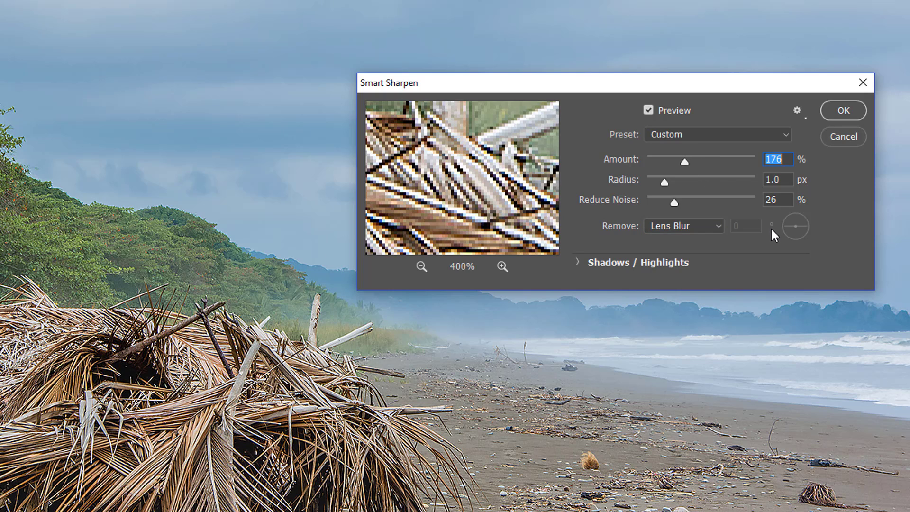
# - Toggle Preview to compare sharpening on the fronds, sky and wooded hillside
pyautogui.click(648, 110)
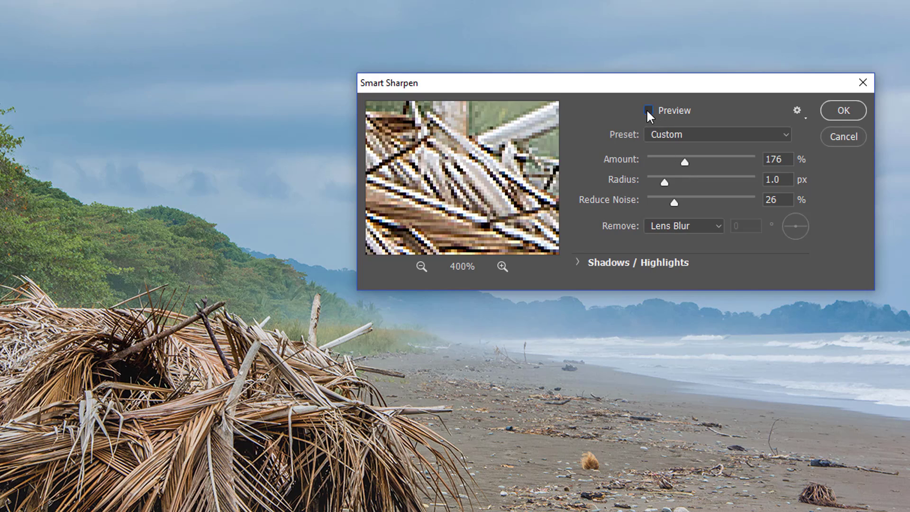
pyautogui.click(648, 110)
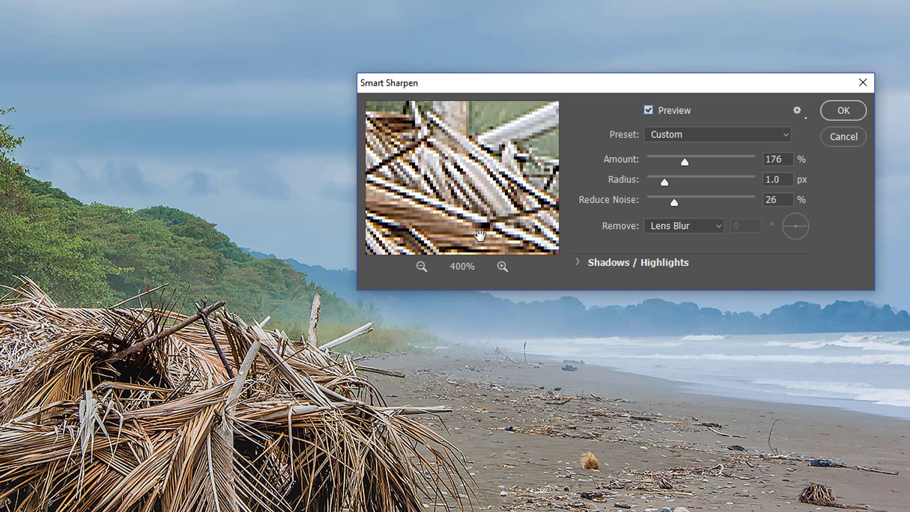
pyautogui.moveTo(476, 235); pyautogui.dragTo(458, 170)
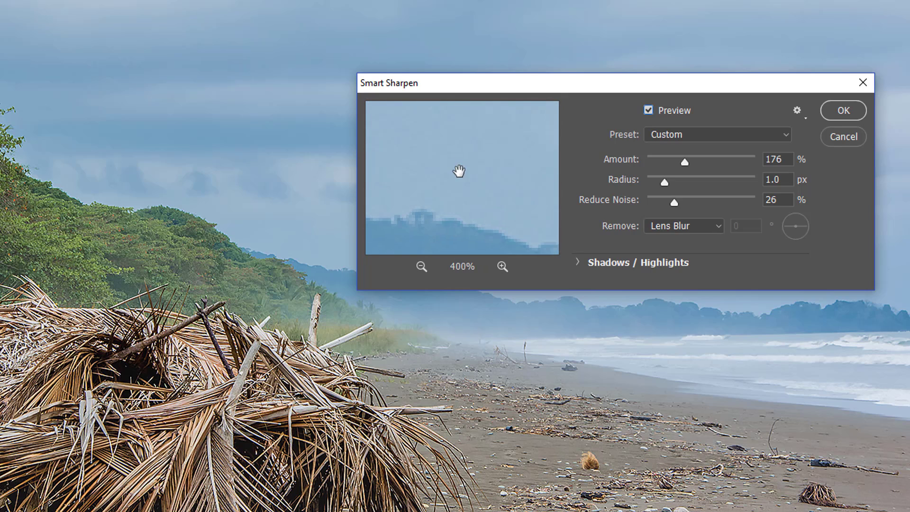
pyautogui.click(649, 109)
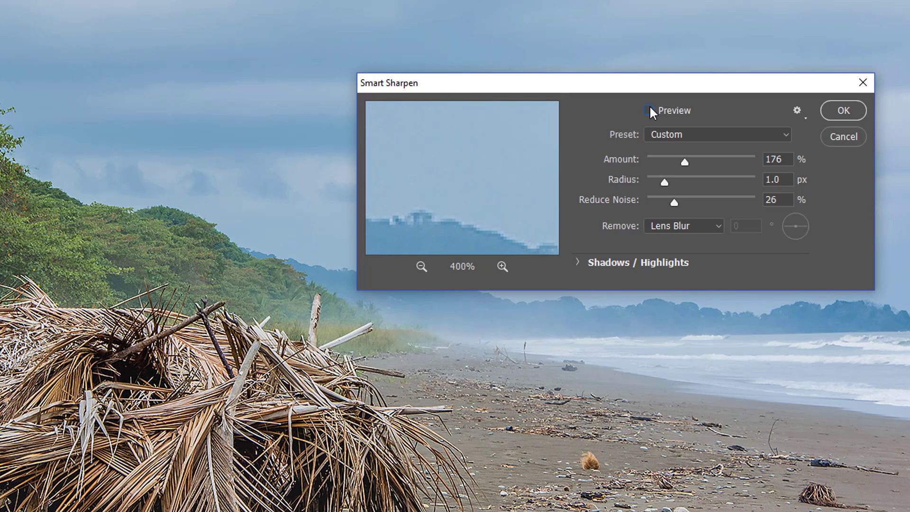
pyautogui.click(648, 110)
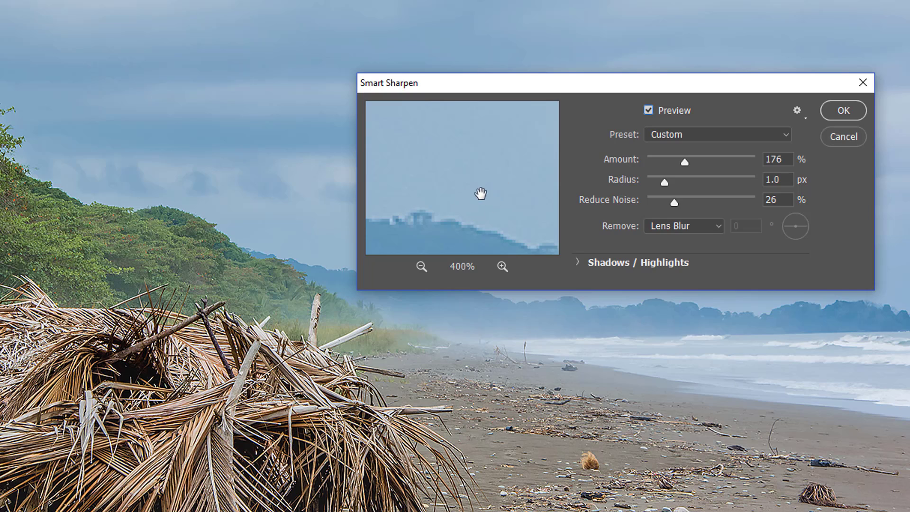
pyautogui.moveTo(480, 192); pyautogui.dragTo(504, 174)
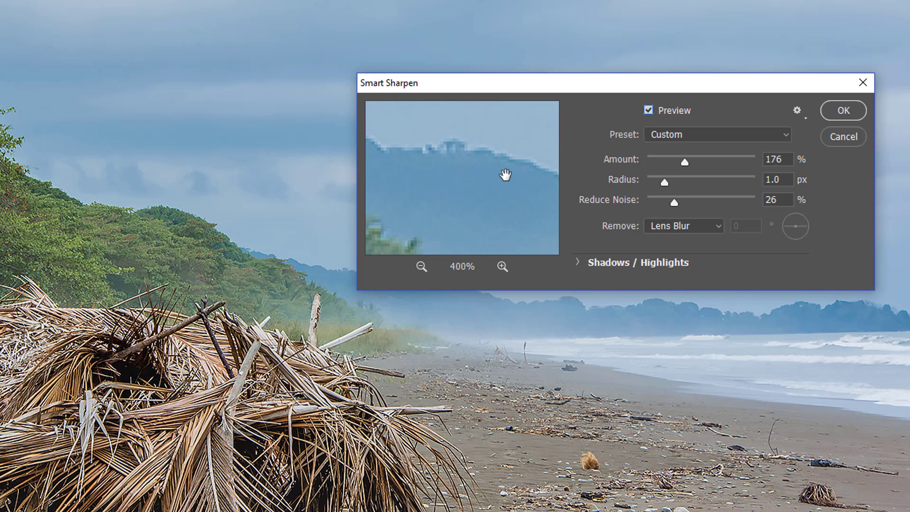
pyautogui.moveTo(598, 230)
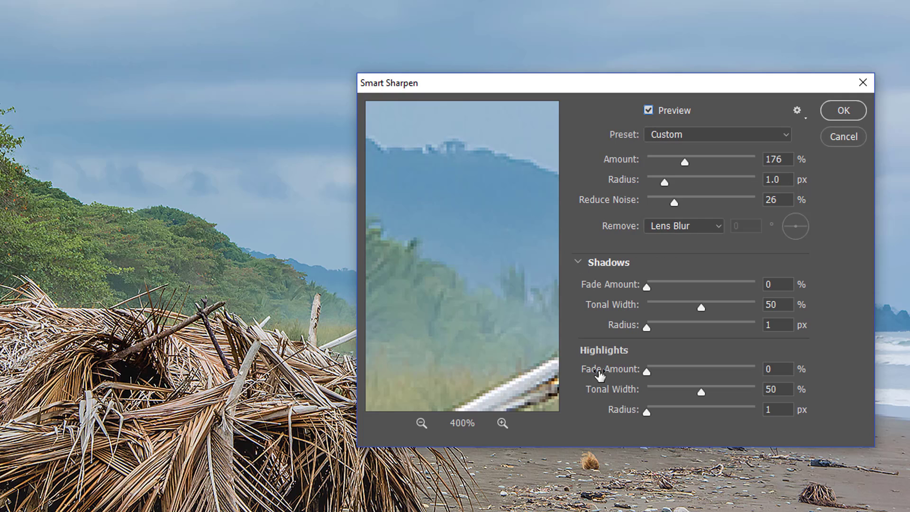
pyautogui.moveTo(604, 287)
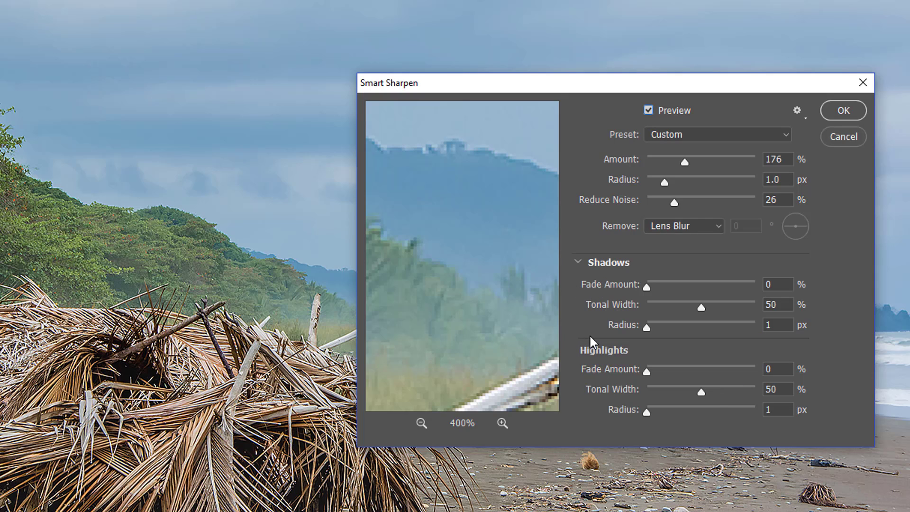
pyautogui.moveTo(574, 278)
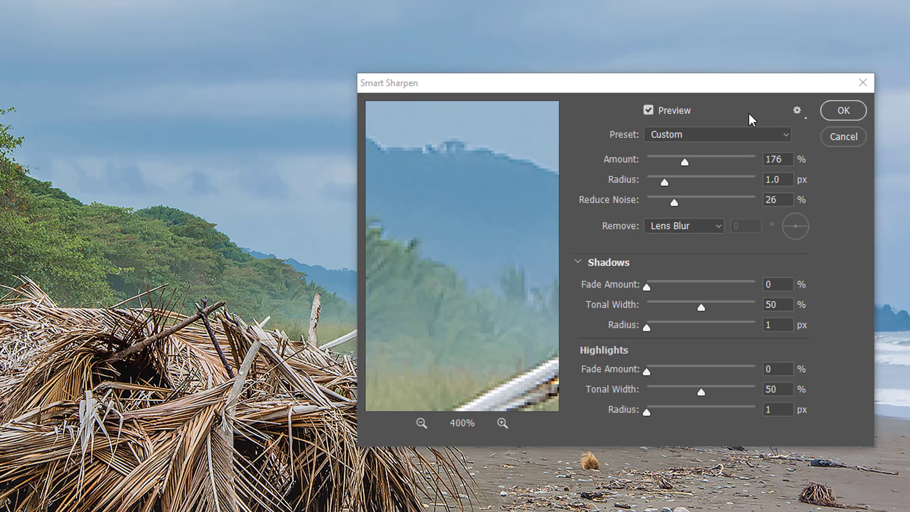
pyautogui.moveTo(674, 278)
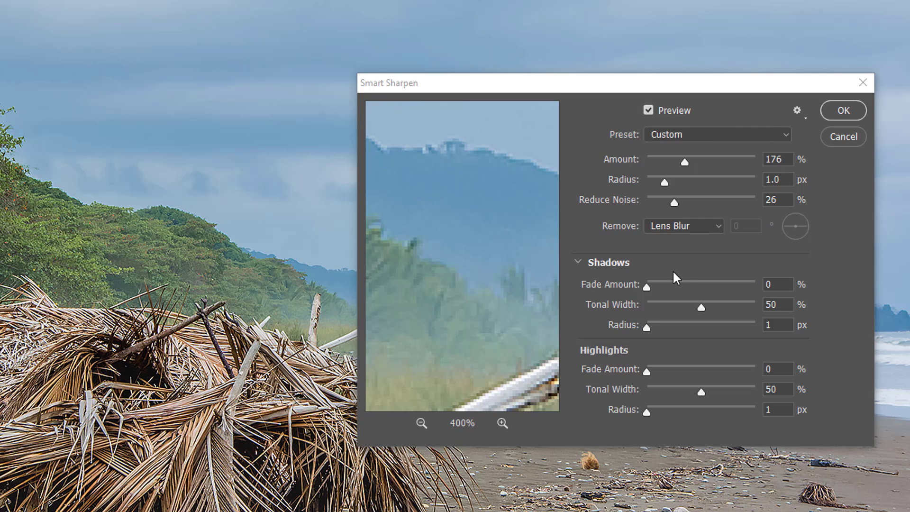
pyautogui.moveTo(601, 283)
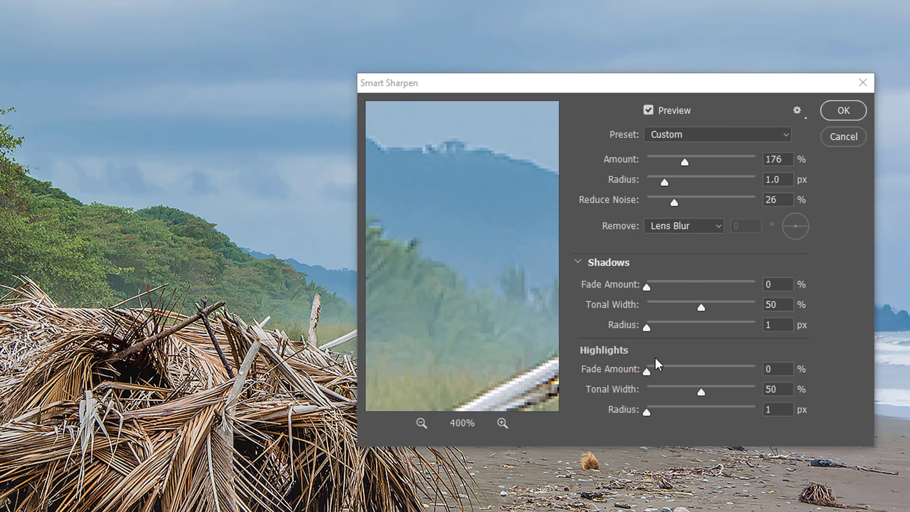
# - Reveal the Shadows and Highlights fade controls in Smart Sharpen, both at 0% fade, 50% width, 1 px
pyautogui.tripleClick(776, 159)
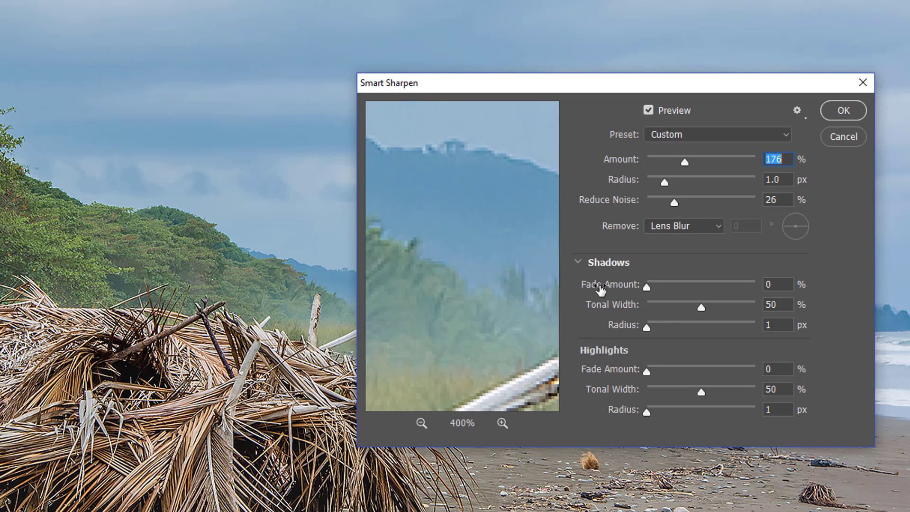
pyautogui.moveTo(652, 206)
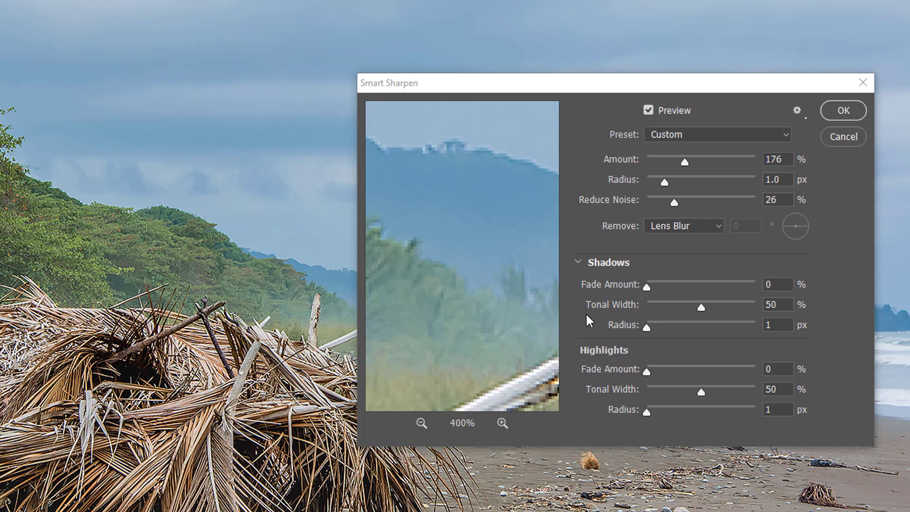
pyautogui.moveTo(613, 318)
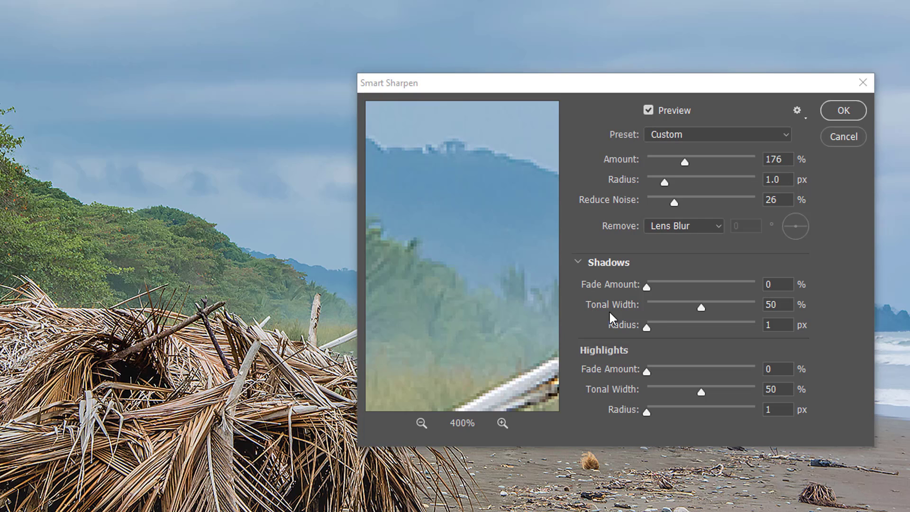
pyautogui.tripleClick(777, 158)
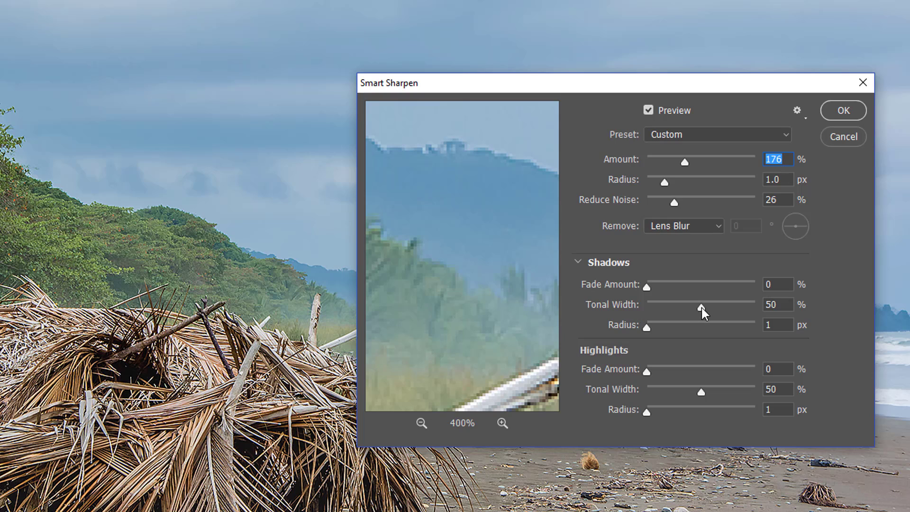
# - Try shadow tonal widths of 0%, 100% and 13%, settling on 0%
pyautogui.moveTo(702, 304); pyautogui.dragTo(647, 304)
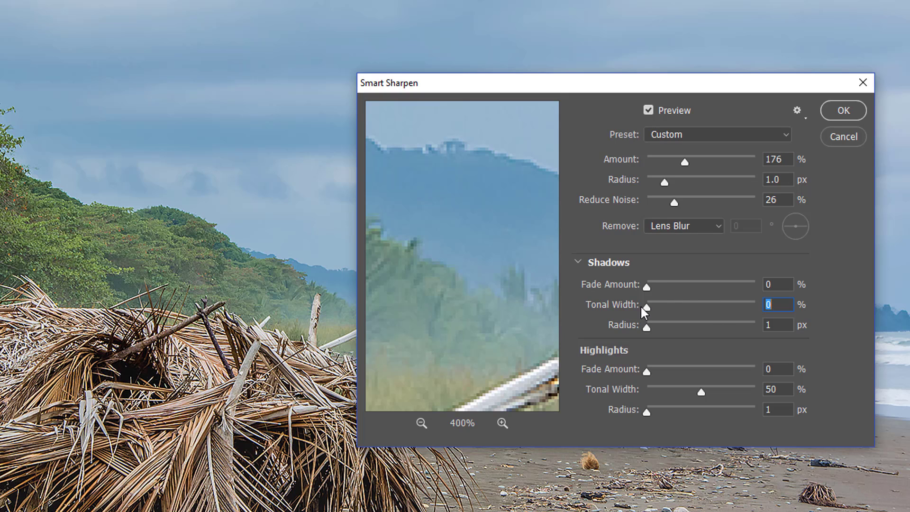
pyautogui.moveTo(647, 304); pyautogui.dragTo(757, 304)
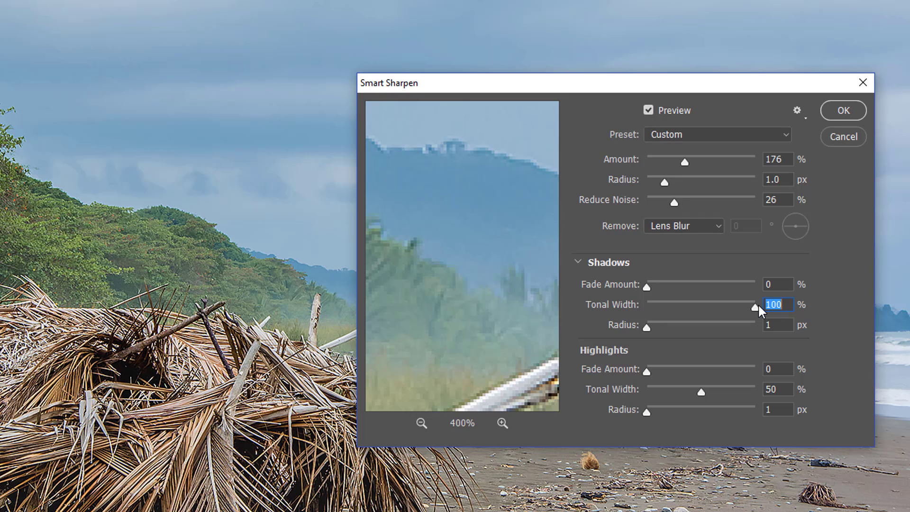
pyautogui.moveTo(752, 314)
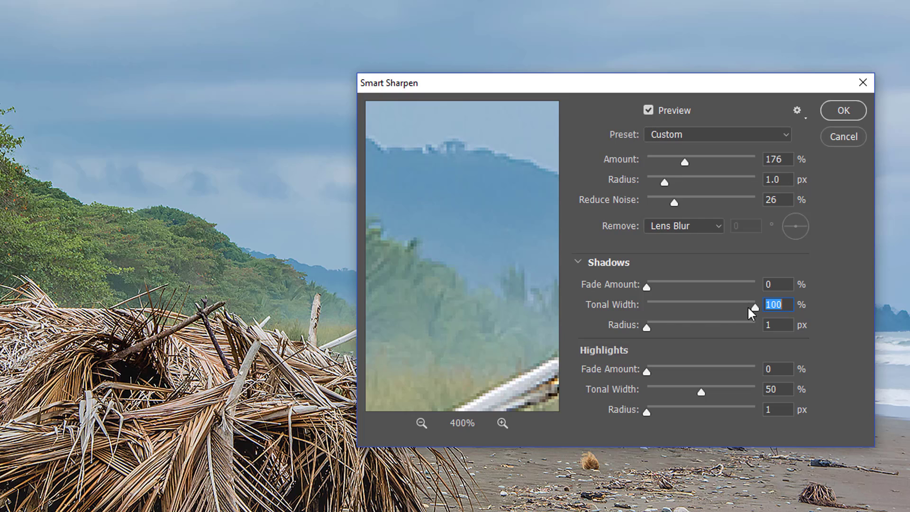
pyautogui.moveTo(748, 304); pyautogui.dragTo(658, 304)
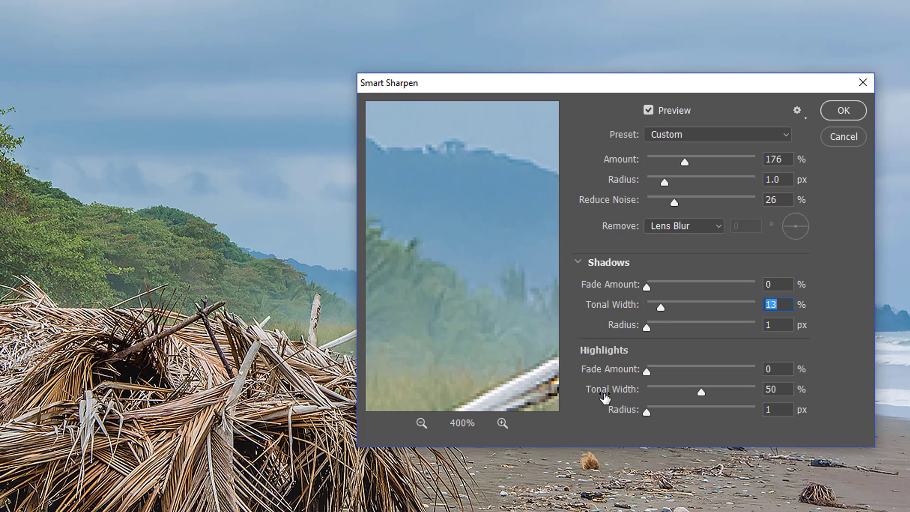
pyautogui.moveTo(604, 402)
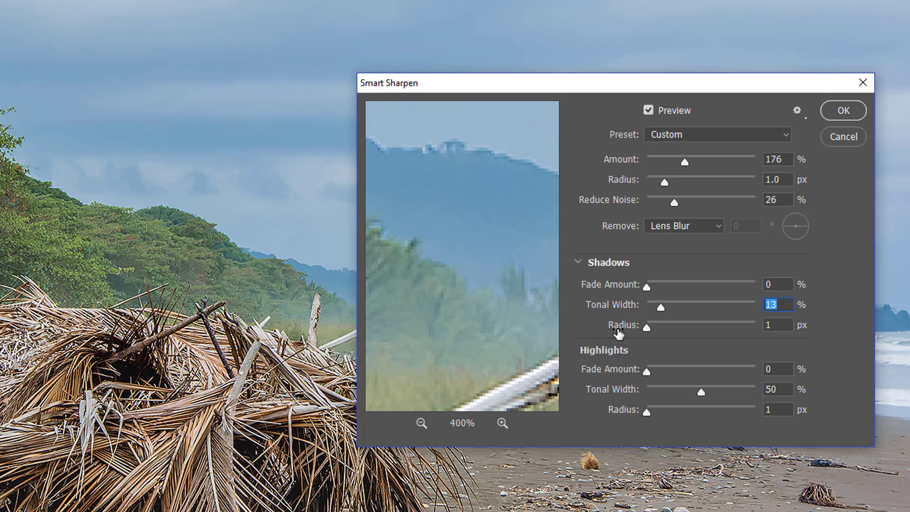
pyautogui.moveTo(645, 327); pyautogui.dragTo(755, 327)
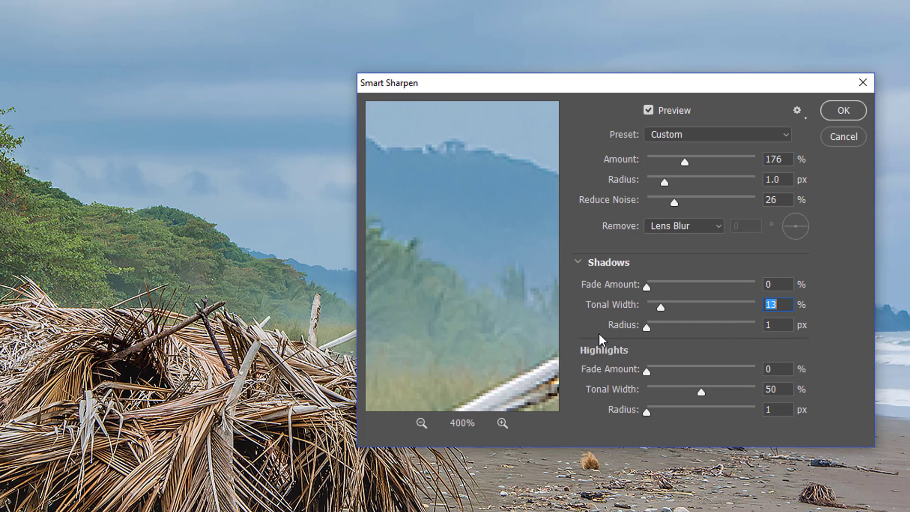
pyautogui.moveTo(659, 306); pyautogui.dragTo(697, 306)
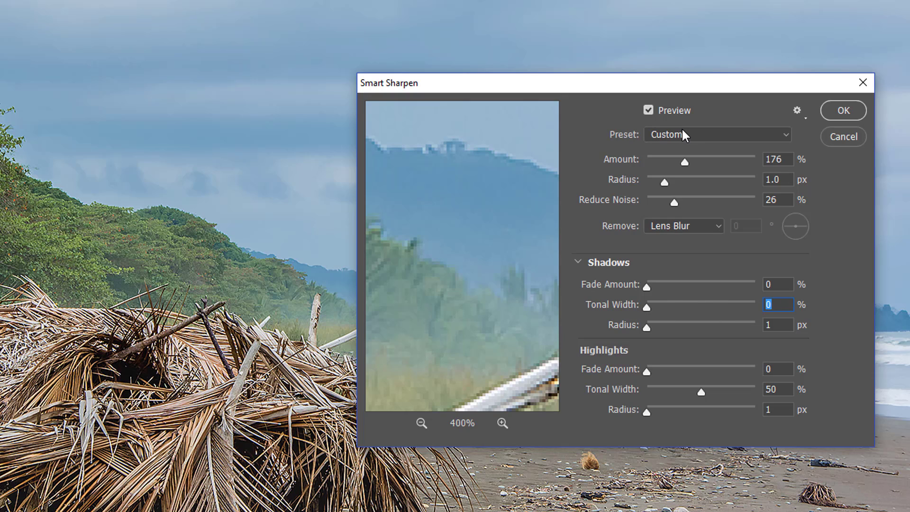
# - Reset Smart Sharpen to the Default preset (amount 200, radius 1.0) and confirm the dialog
pyautogui.click(716, 133)
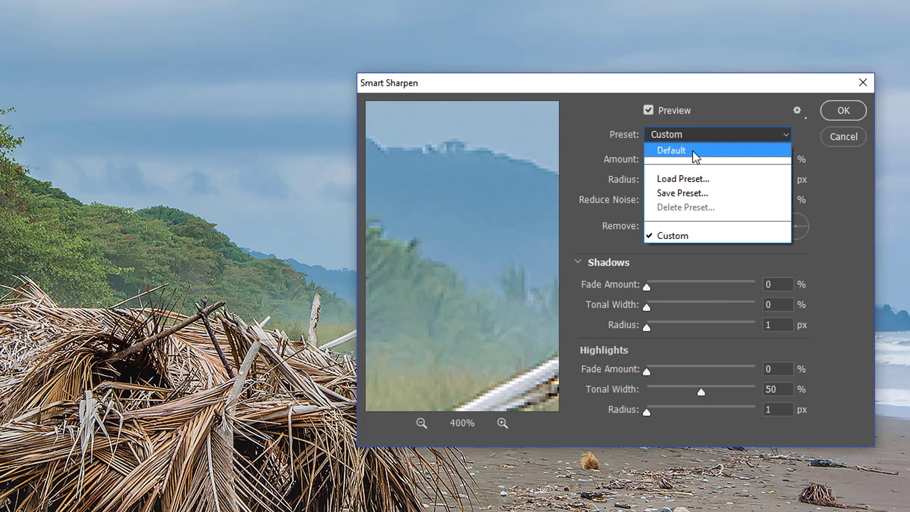
pyautogui.click(671, 150)
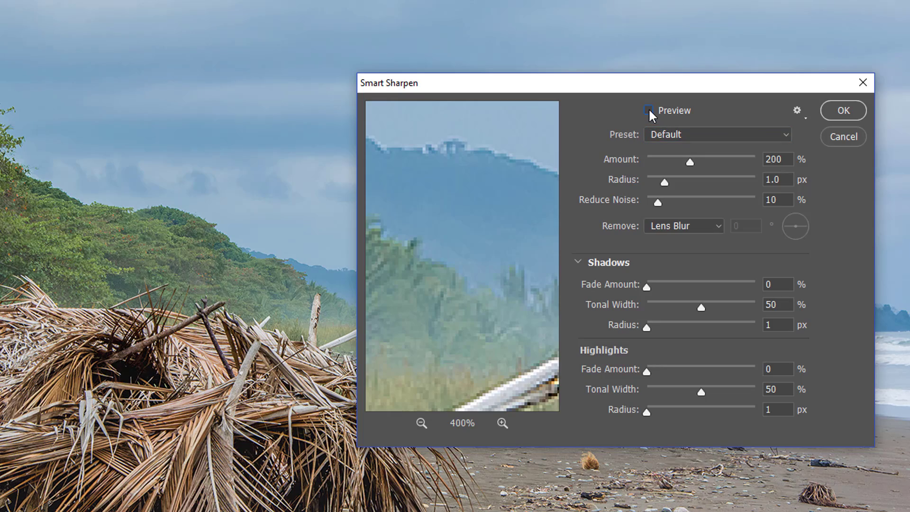
pyautogui.click(648, 110)
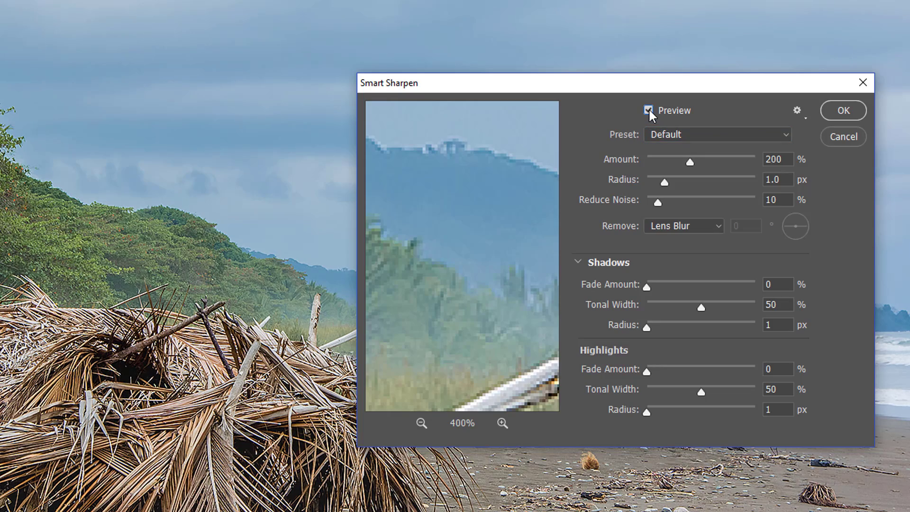
pyautogui.click(841, 110)
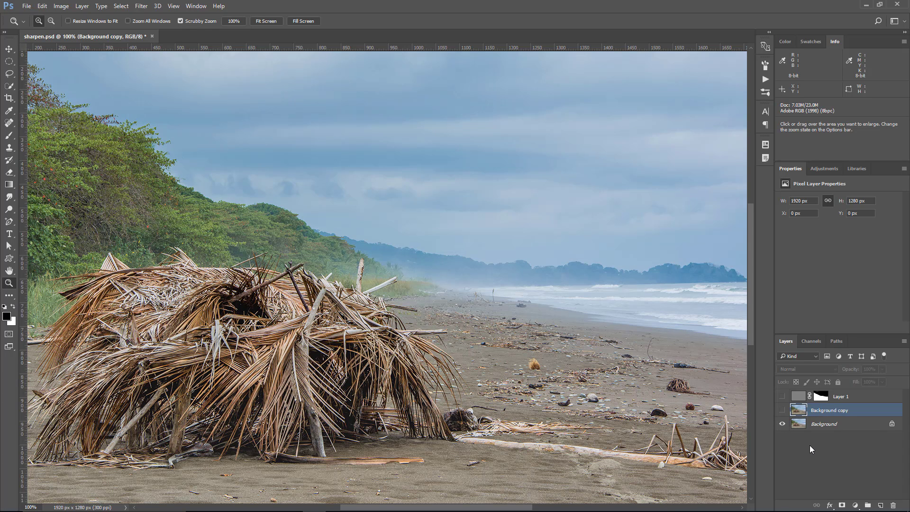
# - Duplicate the background as Background copy 2, convert it to a smart object and select it
pyautogui.click(823, 424)
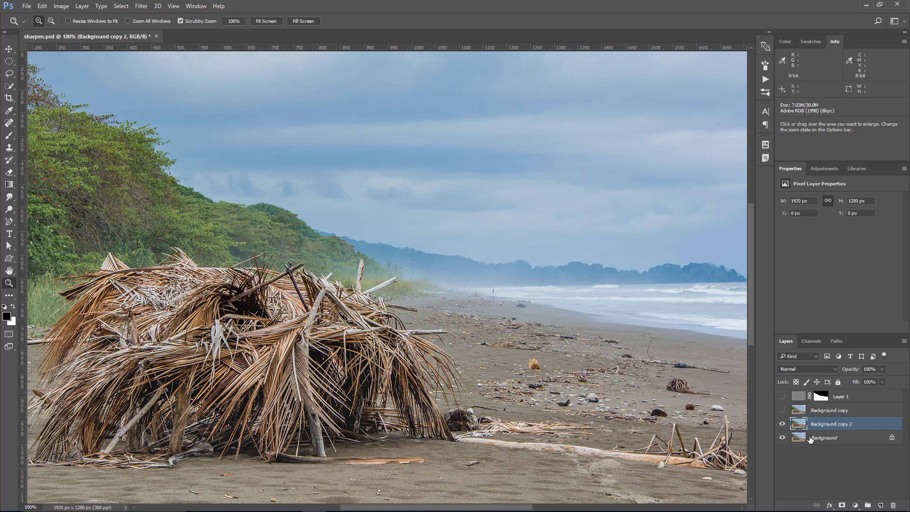
pyautogui.rightClick(830, 437)
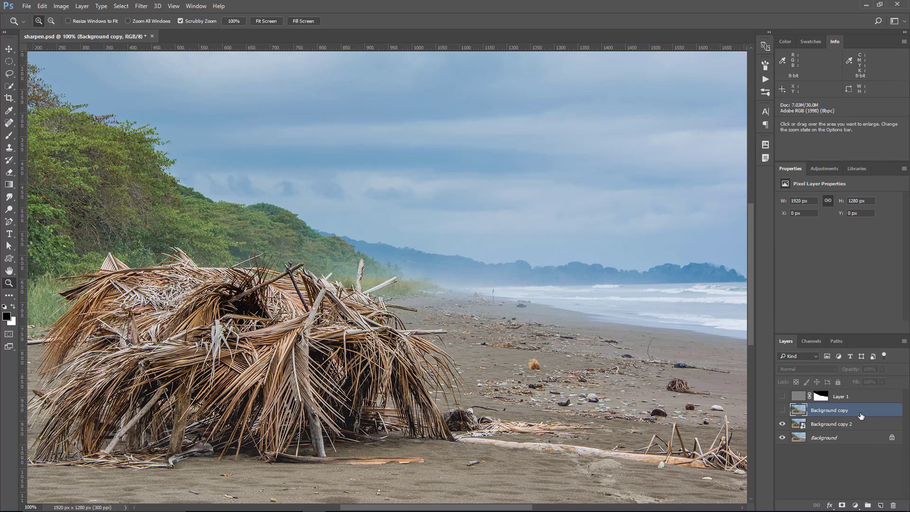
pyautogui.click(781, 409)
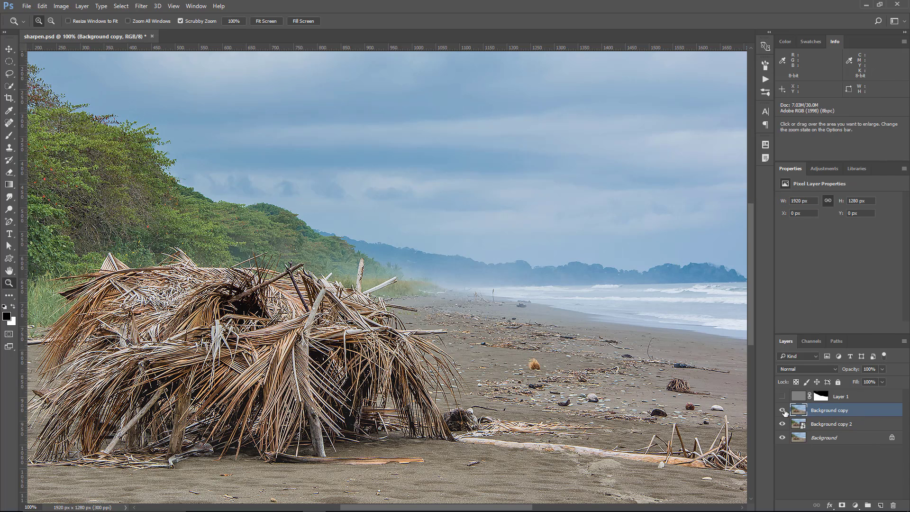
pyautogui.moveTo(782, 410)
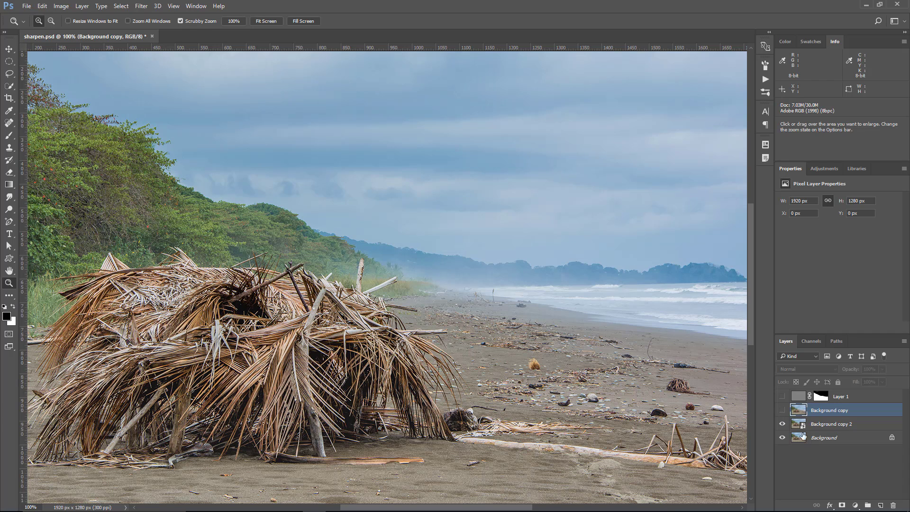
pyautogui.click(832, 424)
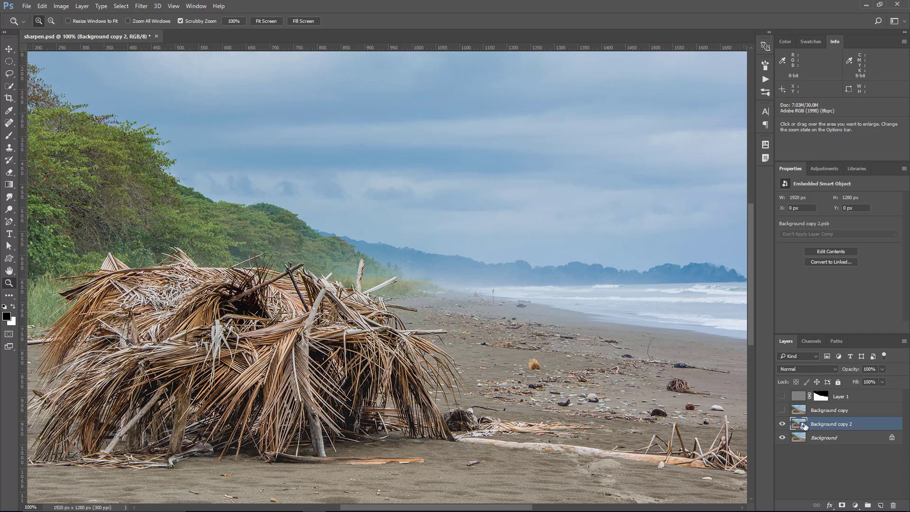
# - Launch the Camera Raw Filter on the smart object and show its Detail settings
pyautogui.click(141, 6)
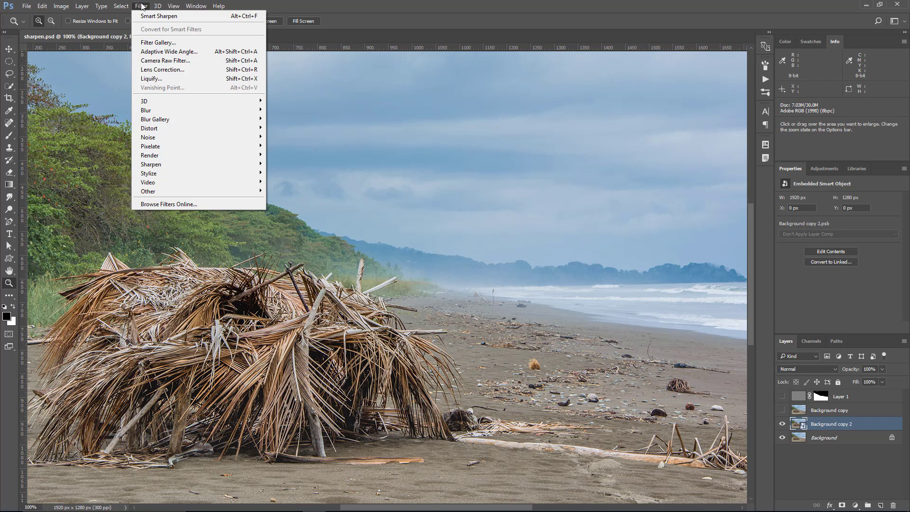
pyautogui.moveTo(165, 60)
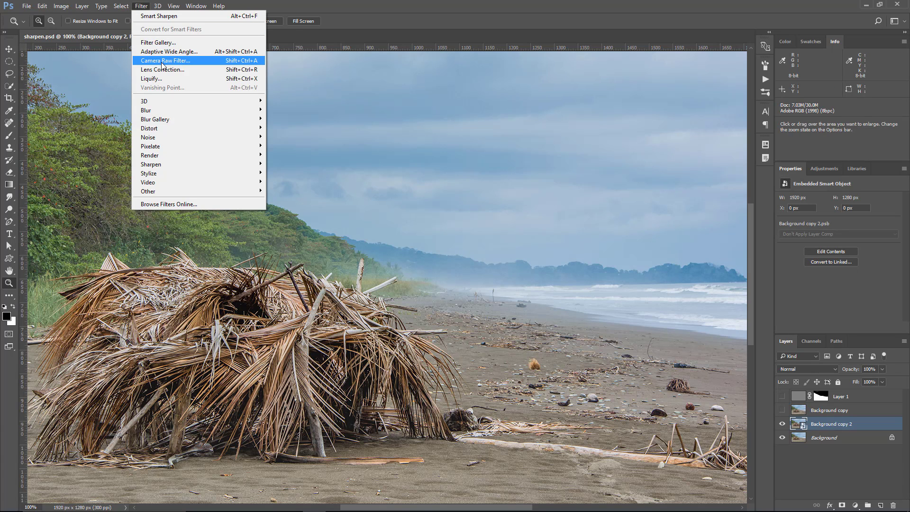
pyautogui.click(165, 60)
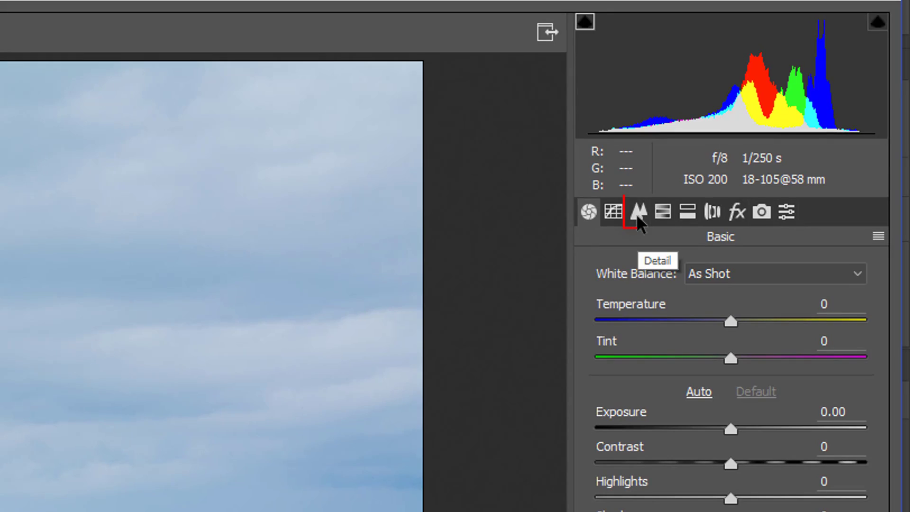
pyautogui.click(637, 210)
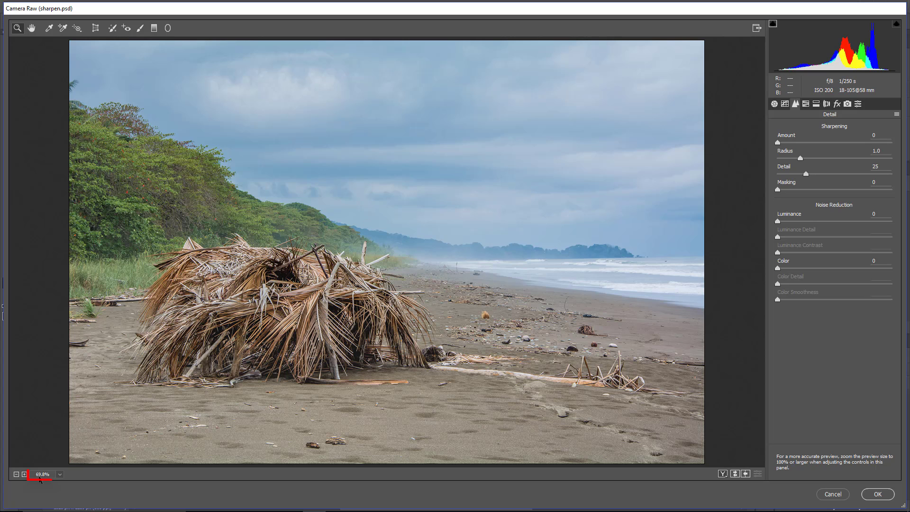
# - View at 100% and set the sharpening amount to 60 after trying 140 and 14
pyautogui.click(59, 474)
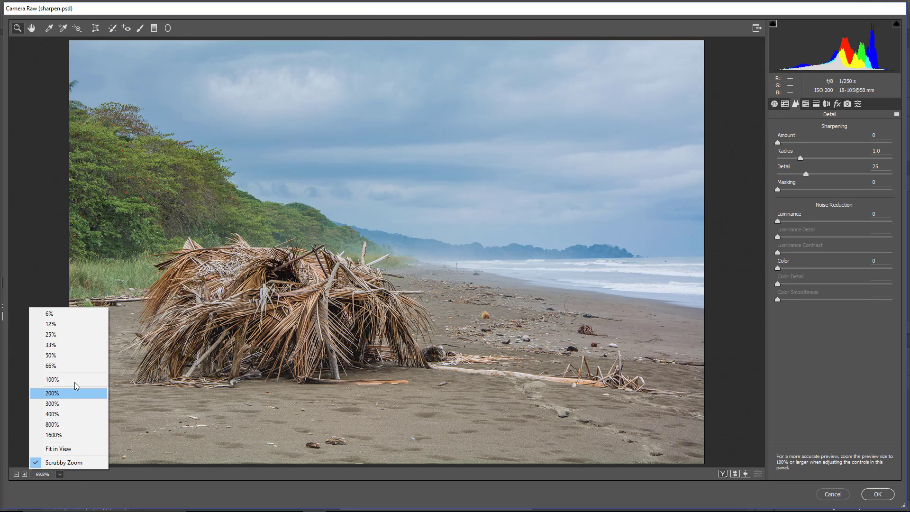
pyautogui.click(52, 379)
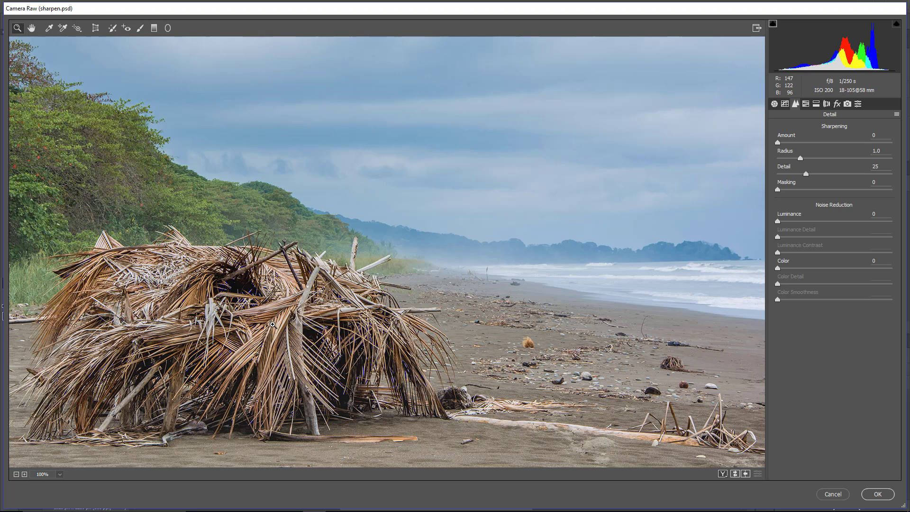
pyautogui.moveTo(286, 266)
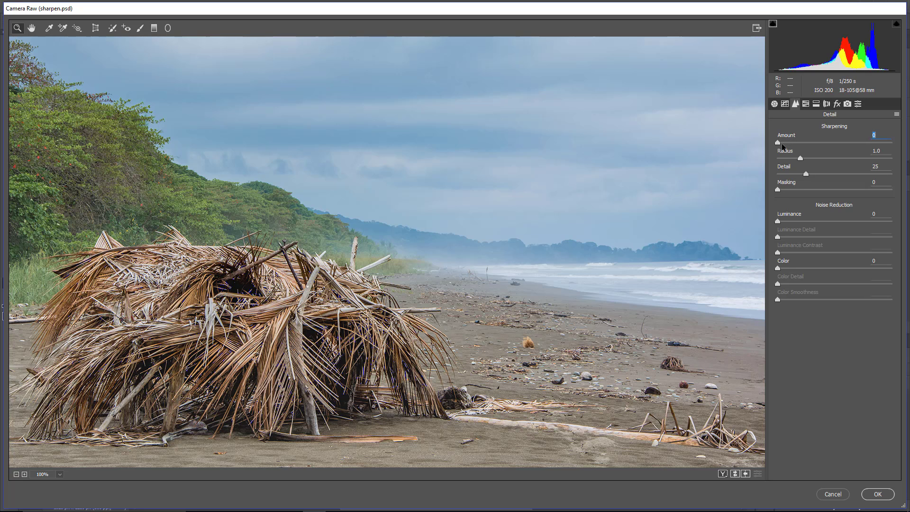
pyautogui.moveTo(777, 141); pyautogui.dragTo(892, 141)
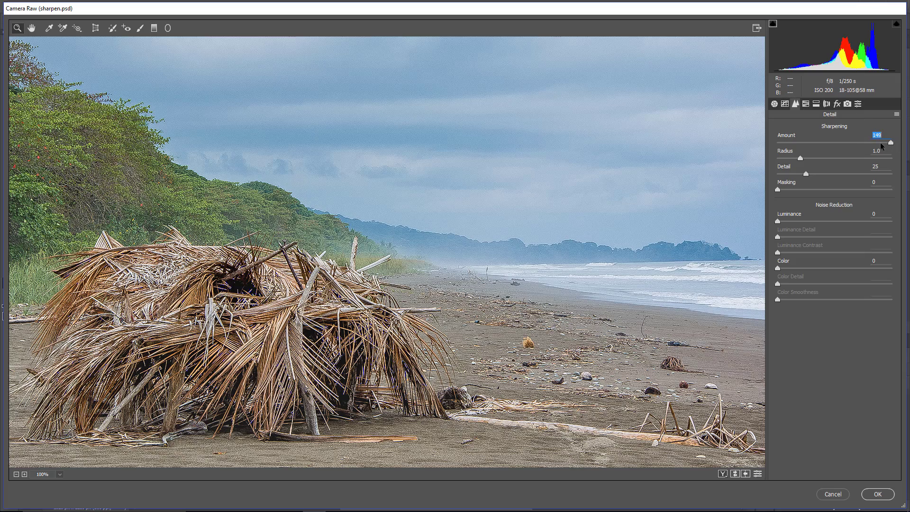
pyautogui.moveTo(889, 142); pyautogui.dragTo(787, 142)
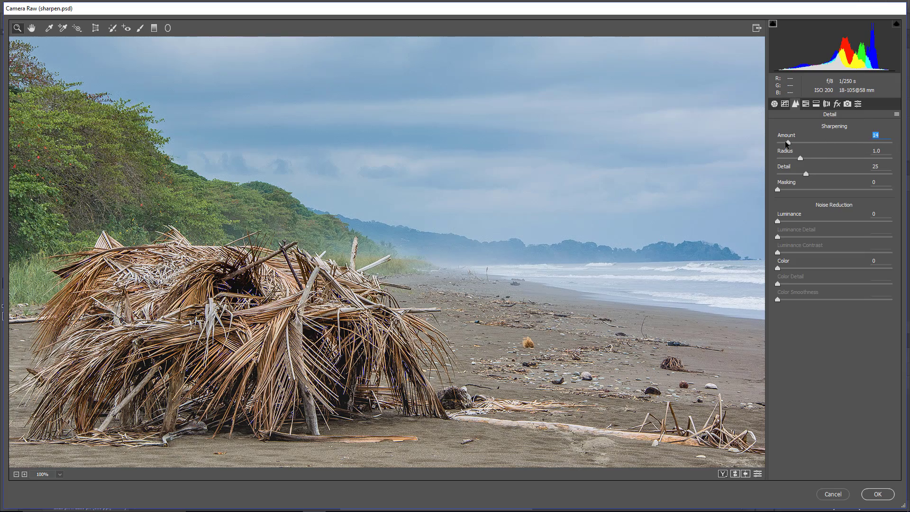
pyautogui.moveTo(786, 145)
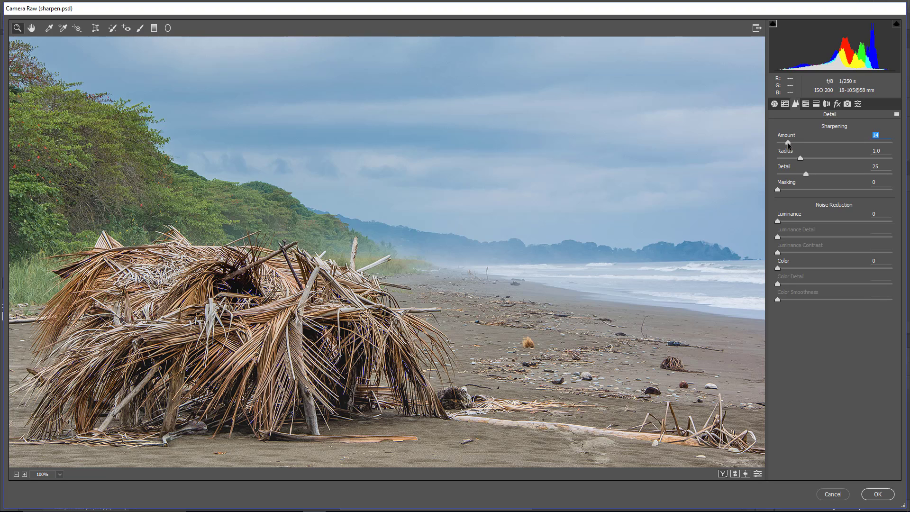
pyautogui.moveTo(797, 267)
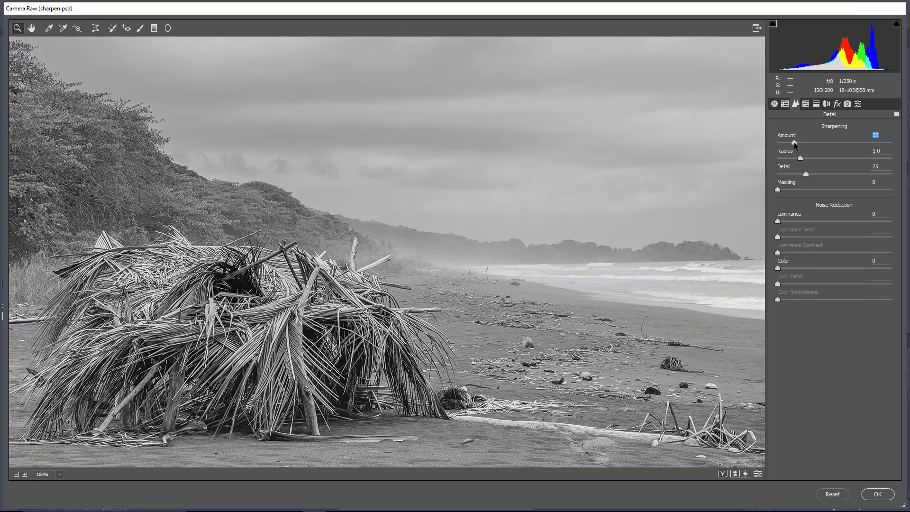
pyautogui.moveTo(795, 142); pyautogui.dragTo(808, 142)
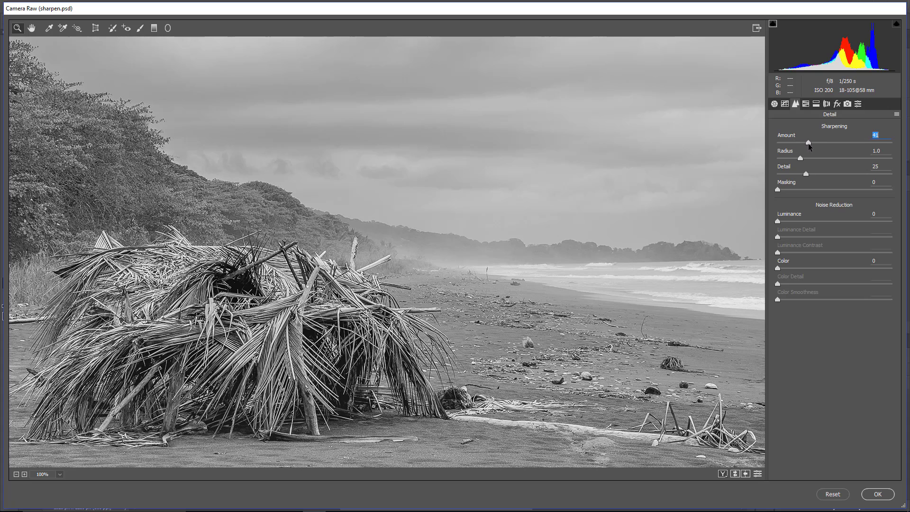
pyautogui.moveTo(808, 143); pyautogui.dragTo(822, 143)
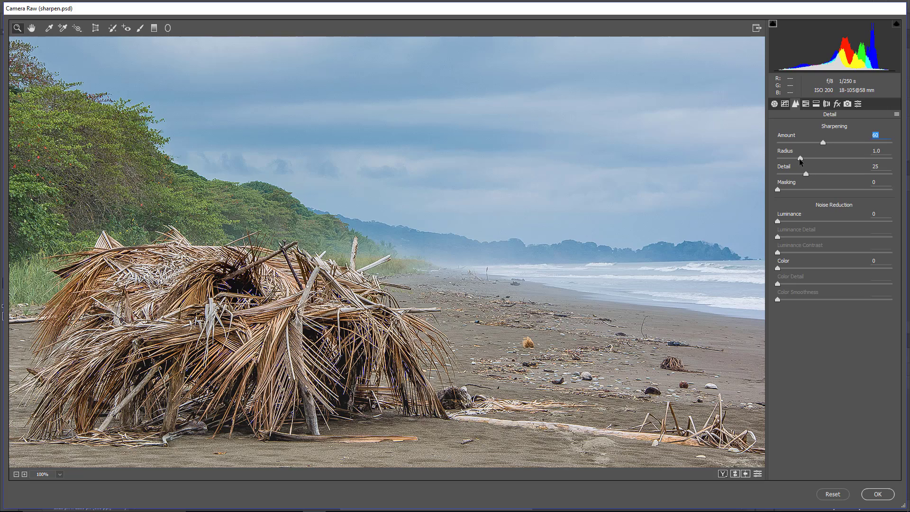
# - Try sharpening radius 0.8 and 0.7 with the edge mask preview, returning to 1.0
pyautogui.click(876, 150)
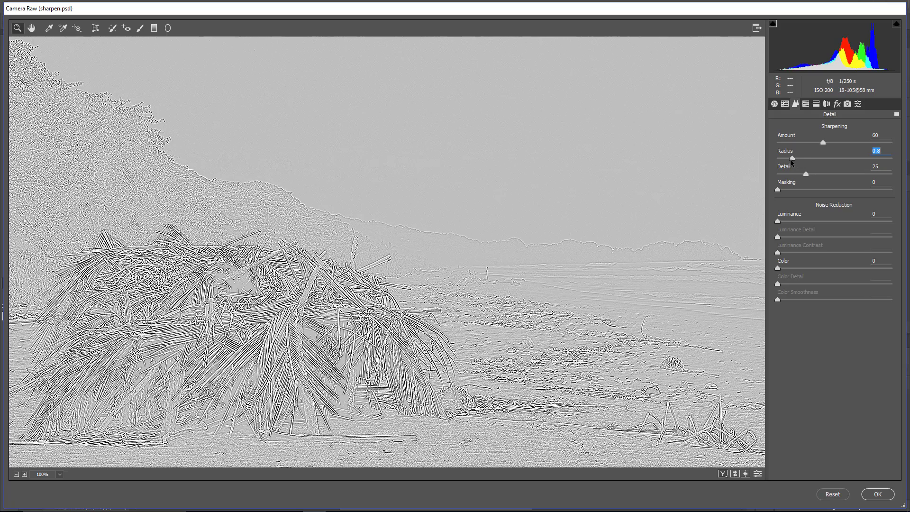
pyautogui.moveTo(790, 159); pyautogui.dragTo(785, 158)
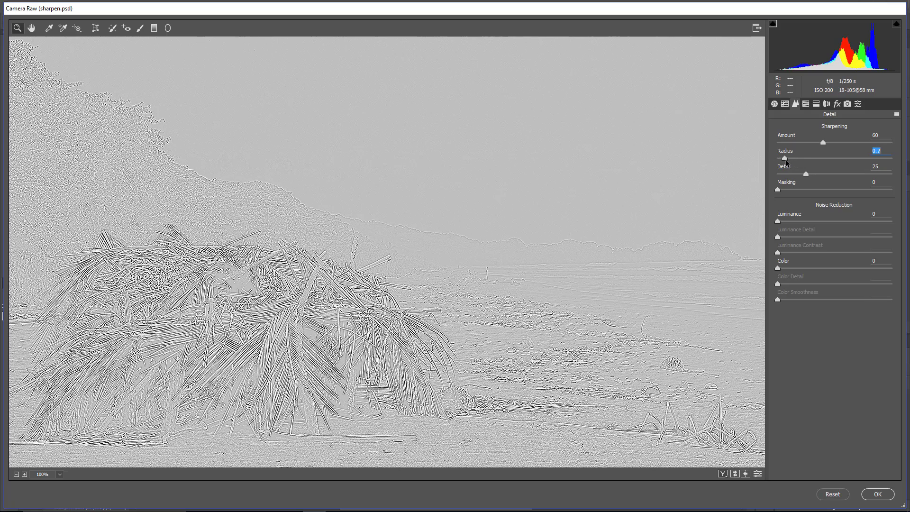
pyautogui.moveTo(785, 158); pyautogui.dragTo(809, 158)
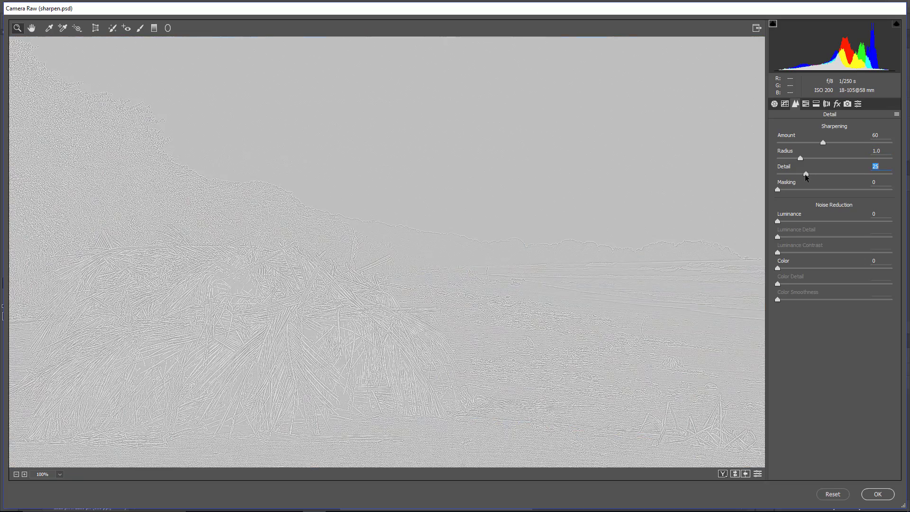
# - Set sharpening Detail to about 30 after previewing 95, 100 and 35
pyautogui.moveTo(805, 173); pyautogui.dragTo(885, 173)
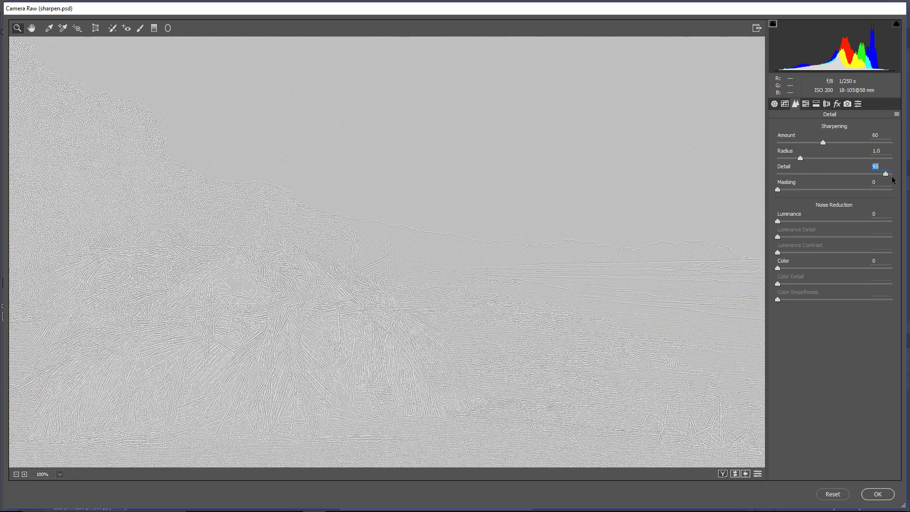
pyautogui.moveTo(885, 173); pyautogui.dragTo(897, 174)
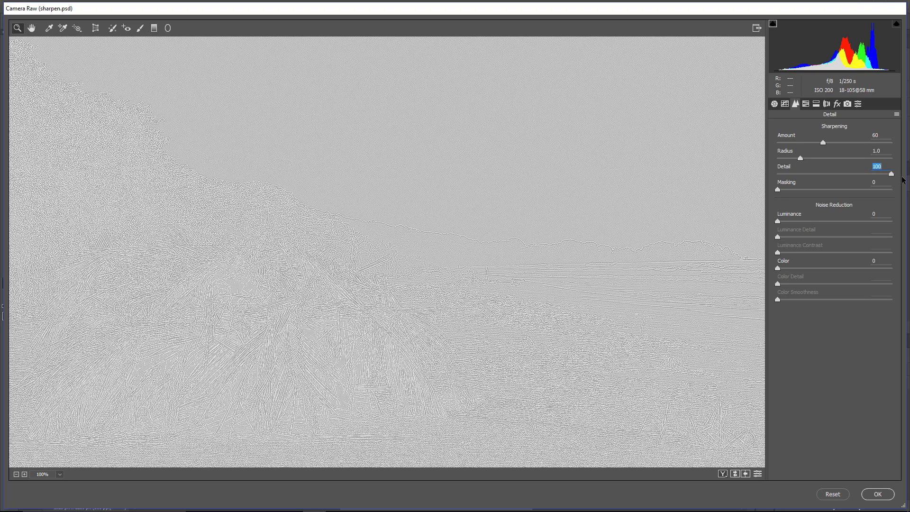
pyautogui.moveTo(897, 174); pyautogui.dragTo(813, 174)
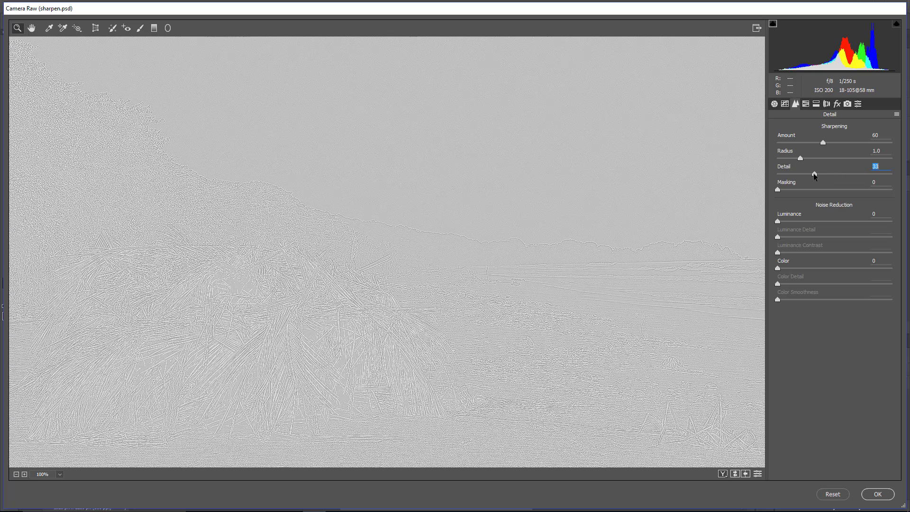
pyautogui.moveTo(814, 174); pyautogui.dragTo(818, 174)
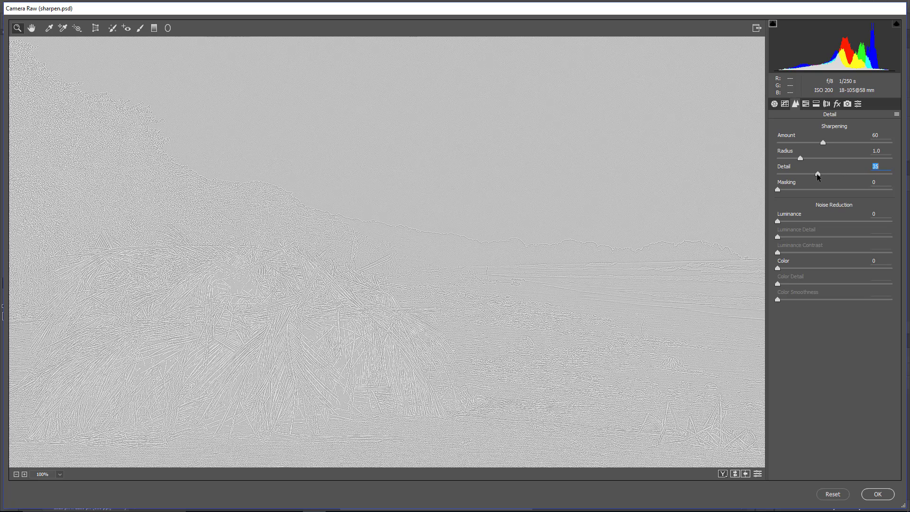
pyautogui.moveTo(817, 174); pyautogui.dragTo(810, 174)
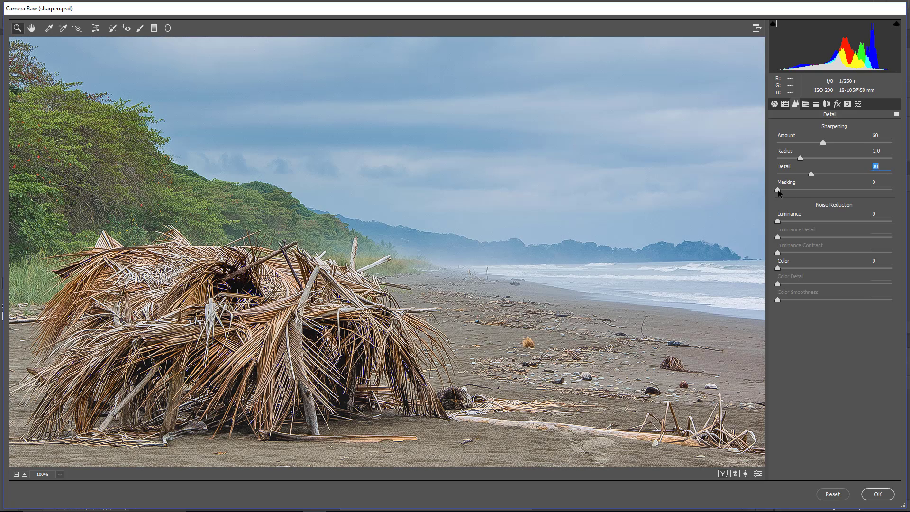
# - Raise Masking to about 34 so the smooth sky and sea stop being sharpened
pyautogui.click(873, 182)
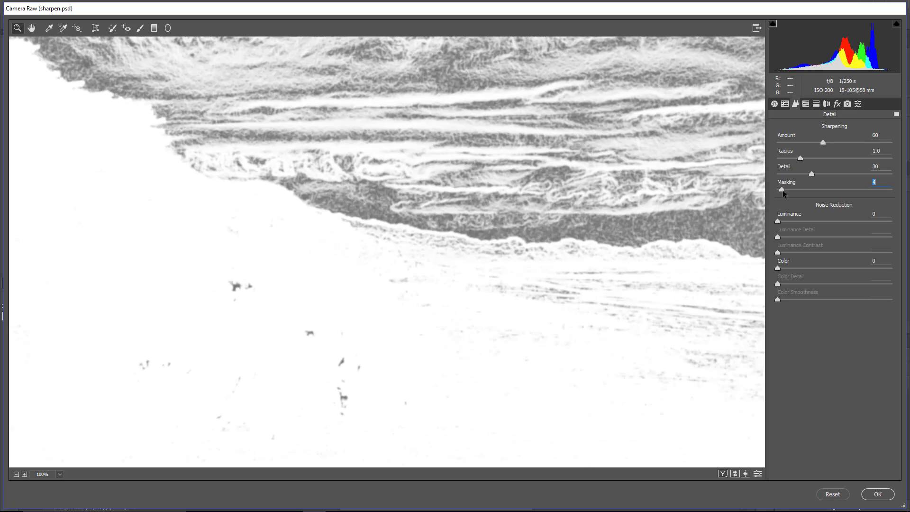
pyautogui.moveTo(782, 189); pyautogui.dragTo(790, 190)
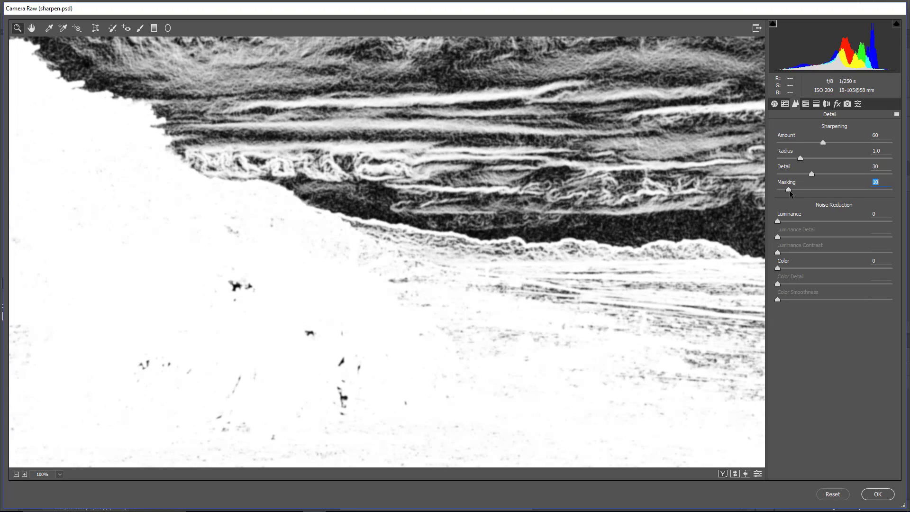
pyautogui.moveTo(811, 190); pyautogui.dragTo(818, 190)
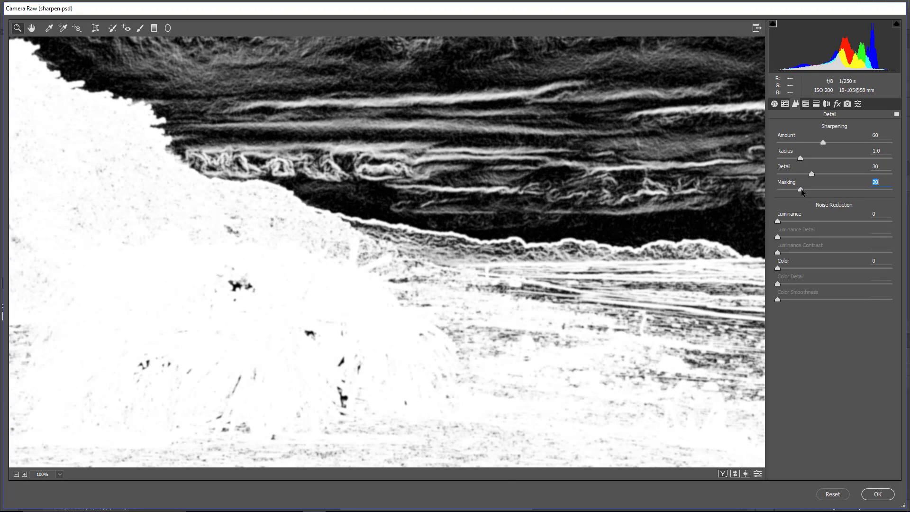
pyautogui.moveTo(811, 190); pyautogui.dragTo(817, 189)
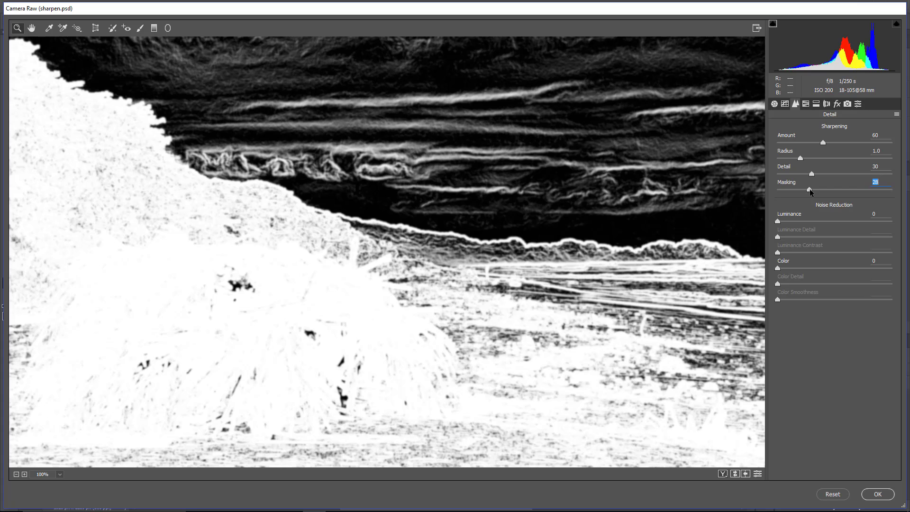
pyautogui.moveTo(808, 189); pyautogui.dragTo(815, 190)
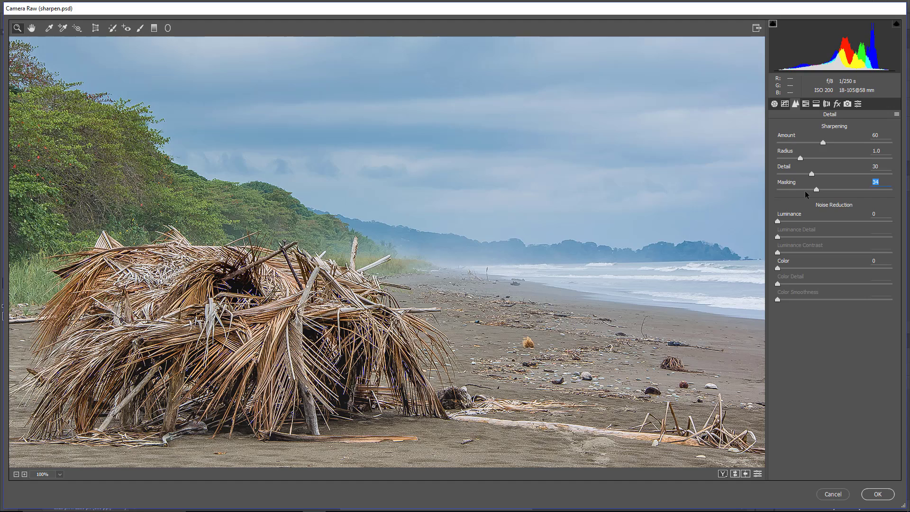
pyautogui.moveTo(379, 200)
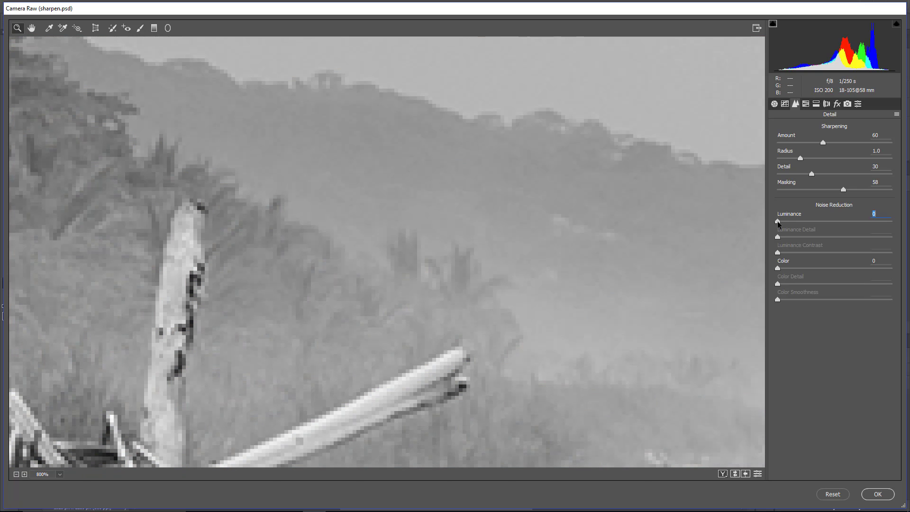
# - Set Luminance noise reduction to 5 after testing higher values
pyautogui.moveTo(776, 220); pyautogui.dragTo(855, 221)
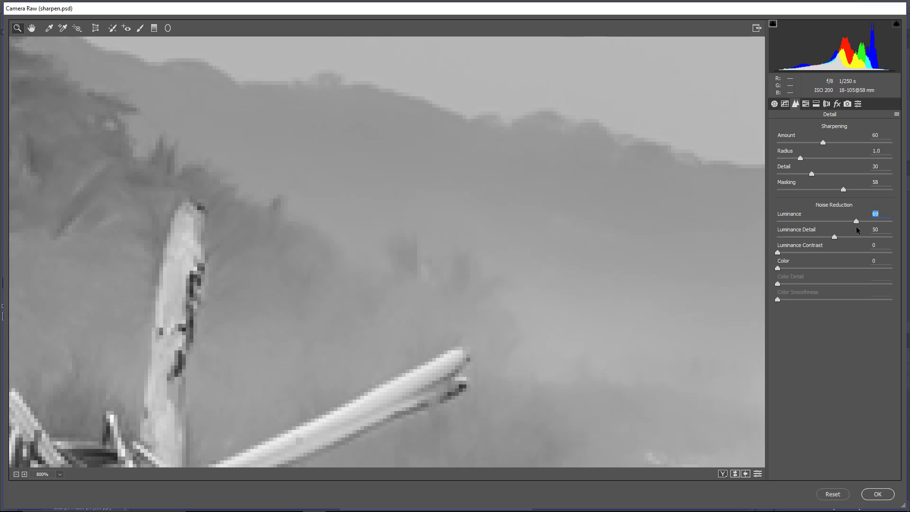
pyautogui.moveTo(868, 219); pyautogui.dragTo(782, 219)
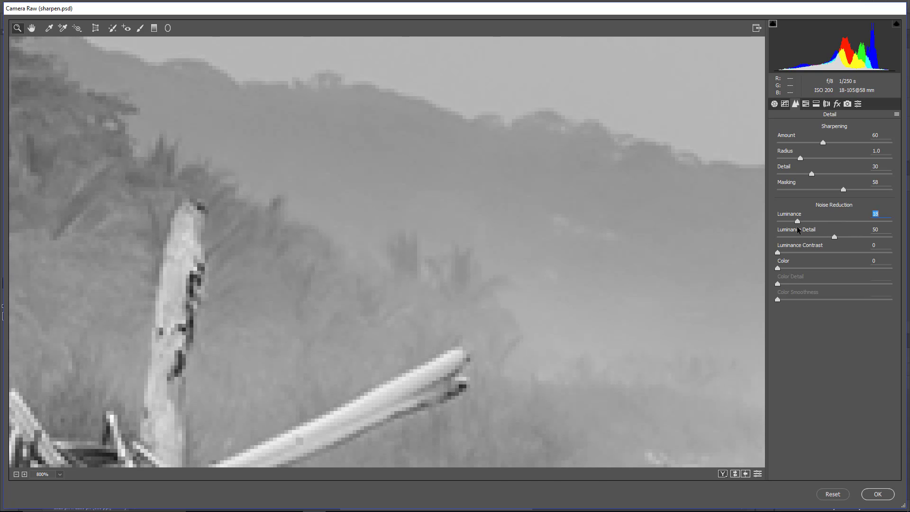
pyautogui.moveTo(795, 221); pyautogui.dragTo(776, 221)
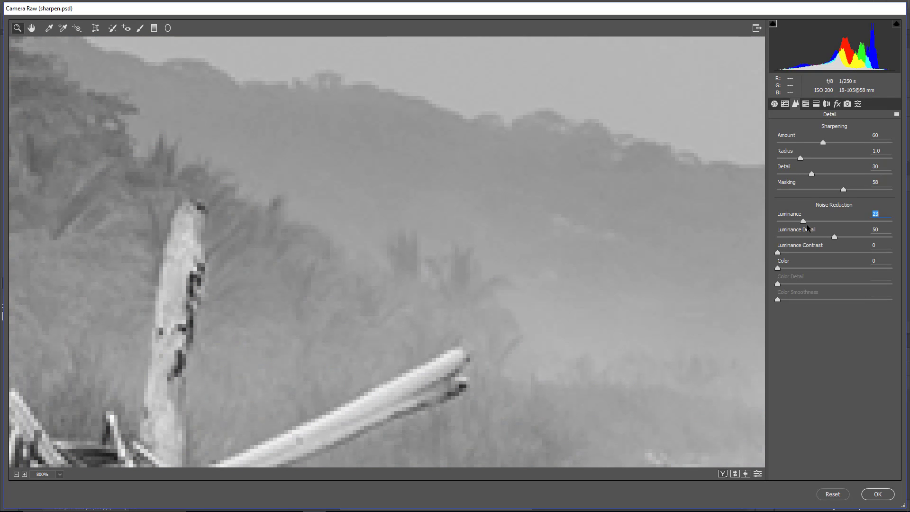
pyautogui.moveTo(803, 219); pyautogui.dragTo(793, 220)
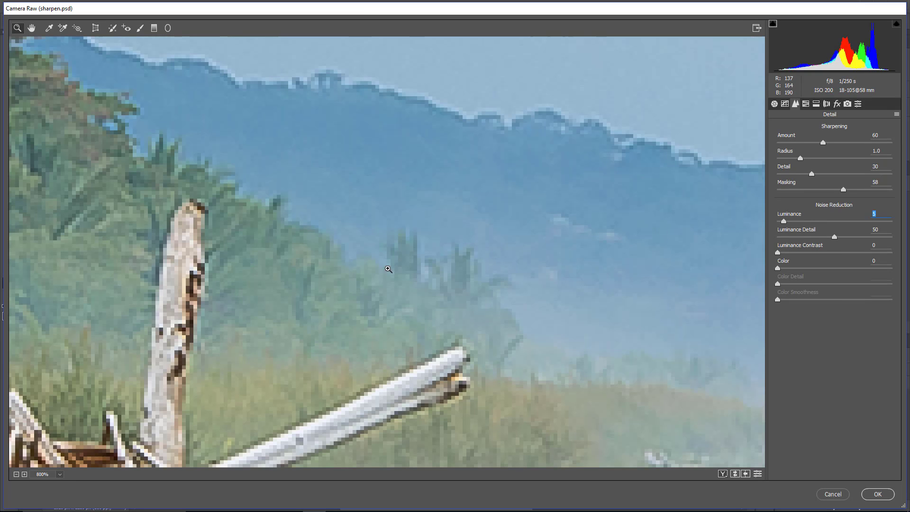
# - Return the preview to 100% and zoom into the sky to inspect noise
pyautogui.click(46, 474)
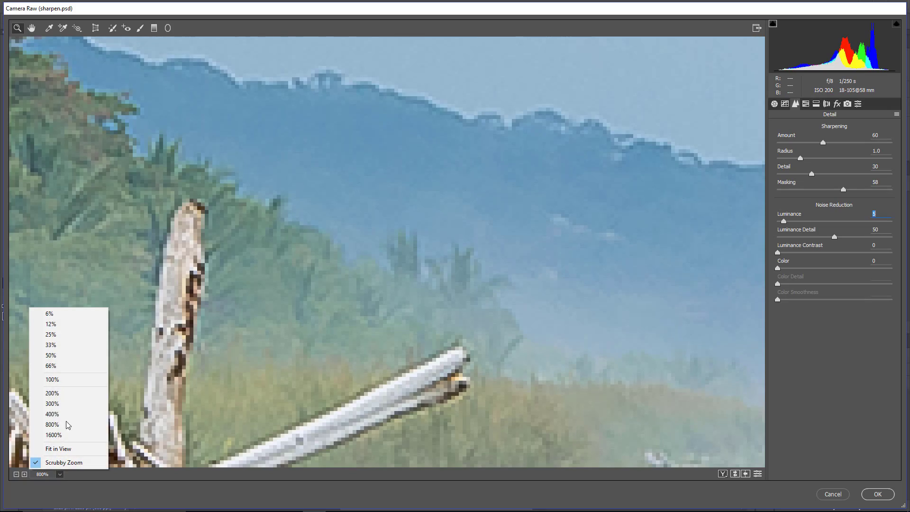
pyautogui.click(53, 379)
pyautogui.write('20')
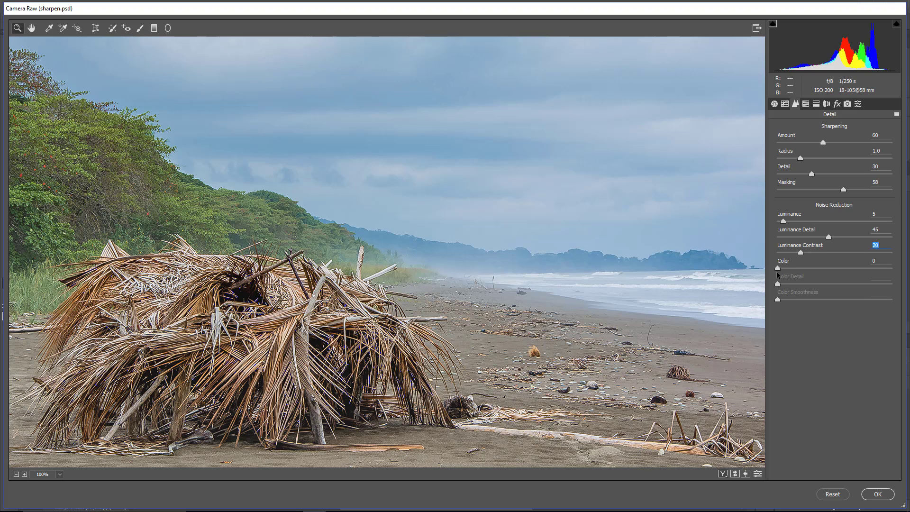
pyautogui.click(783, 261)
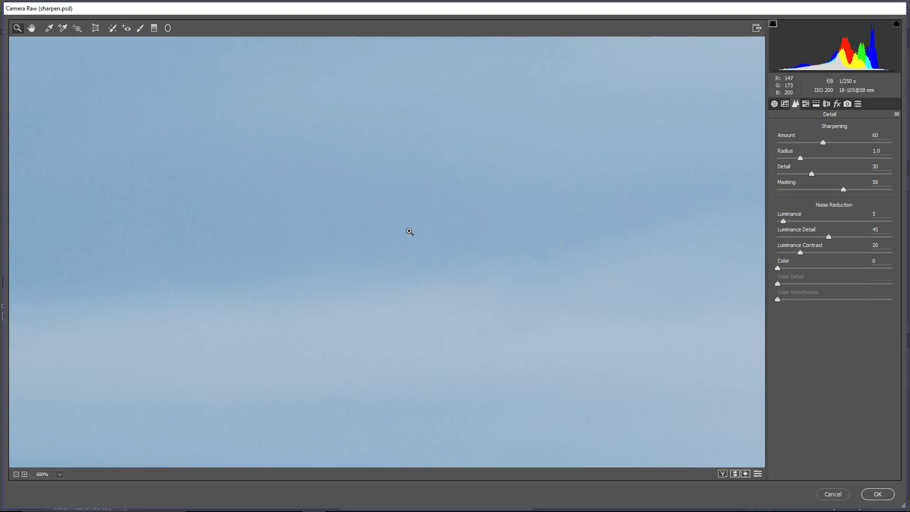
pyautogui.click(408, 231)
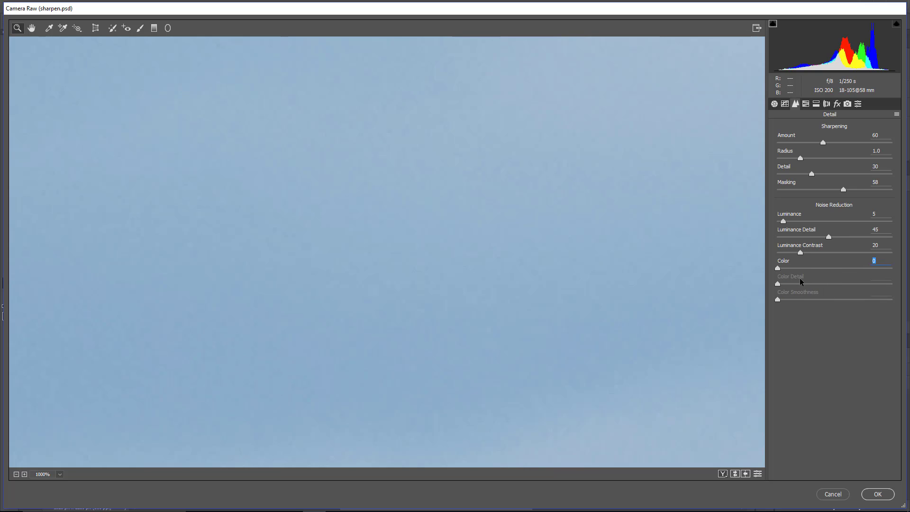
pyautogui.moveTo(839, 465)
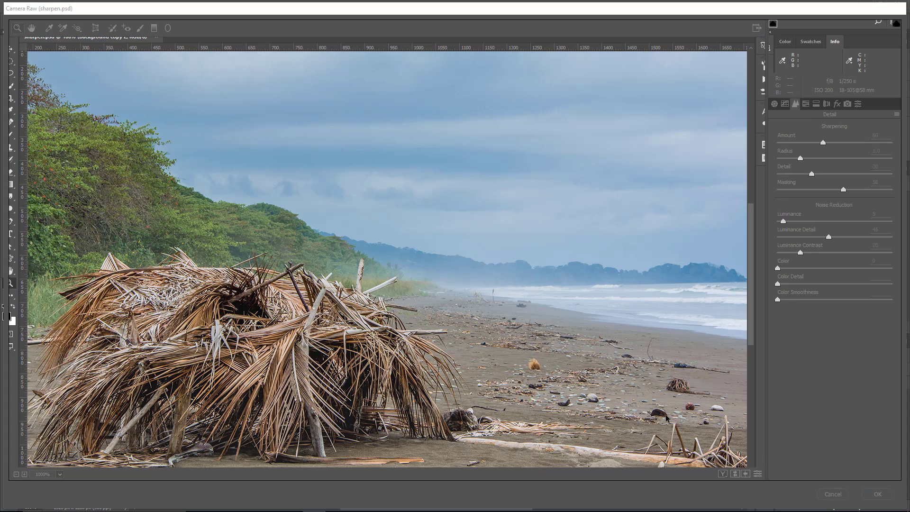
# - Commit Camera Raw as a smart filter on Background copy 2 and target its filter mask with the Brush
pyautogui.click(879, 493)
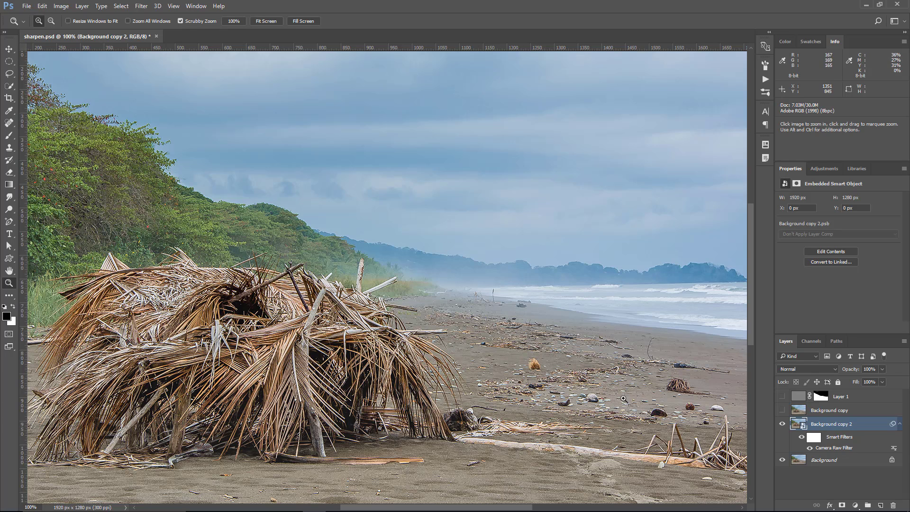
pyautogui.click(803, 438)
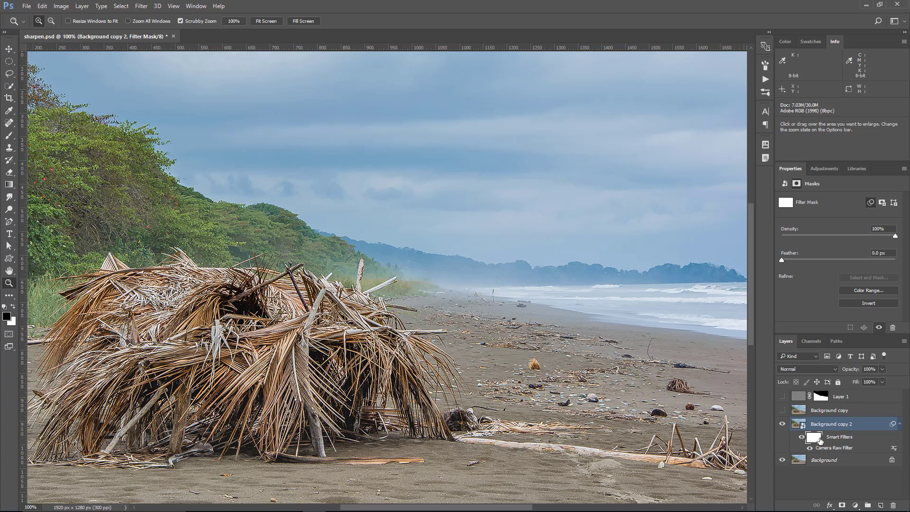
pyautogui.click(805, 437)
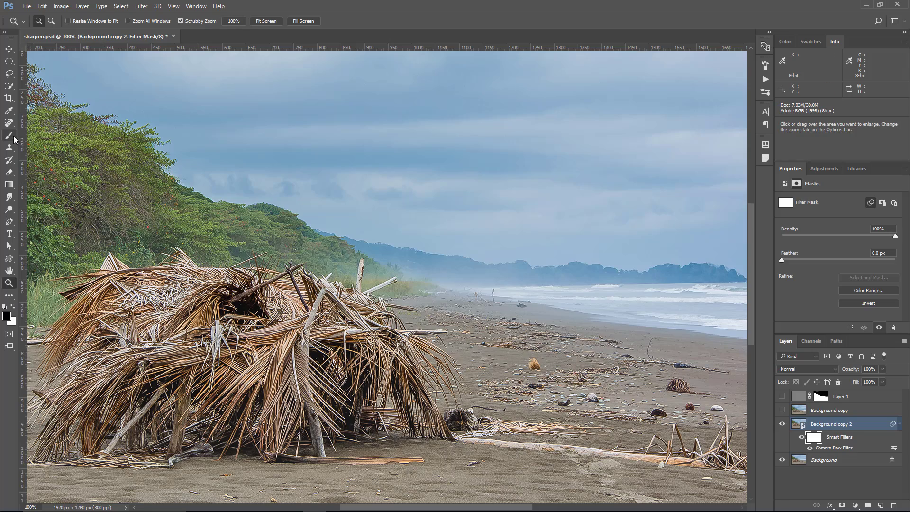
pyautogui.click(9, 136)
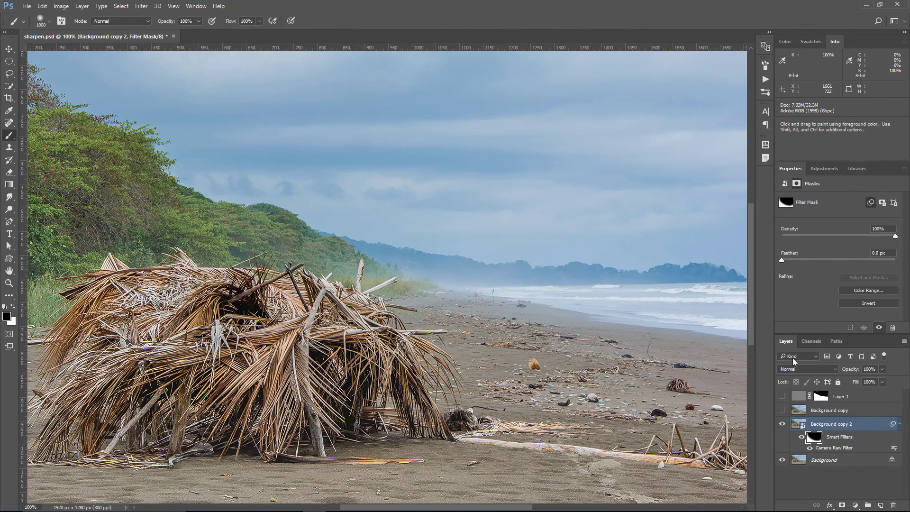
# - Reopen the Camera Raw smart filter and show its Detail sharpening and noise reduction settings
pyautogui.doubleClick(829, 423)
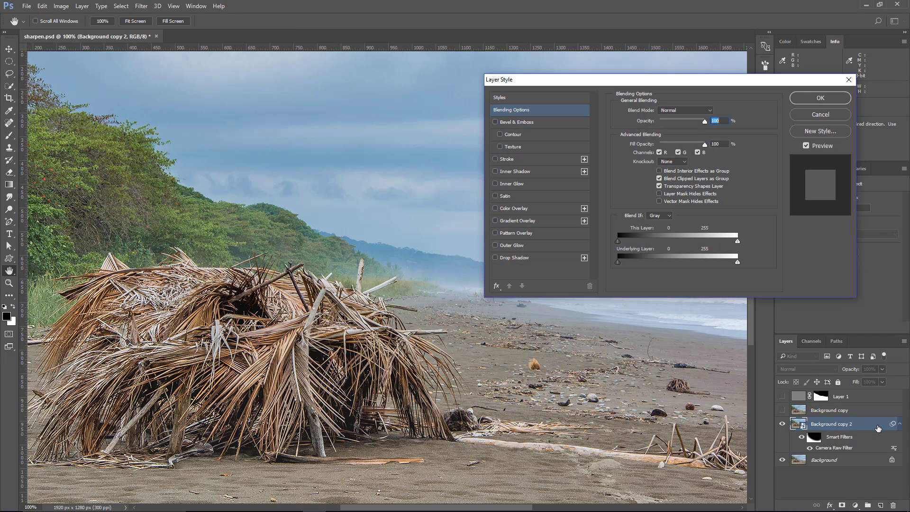
pyautogui.moveTo(632, 231)
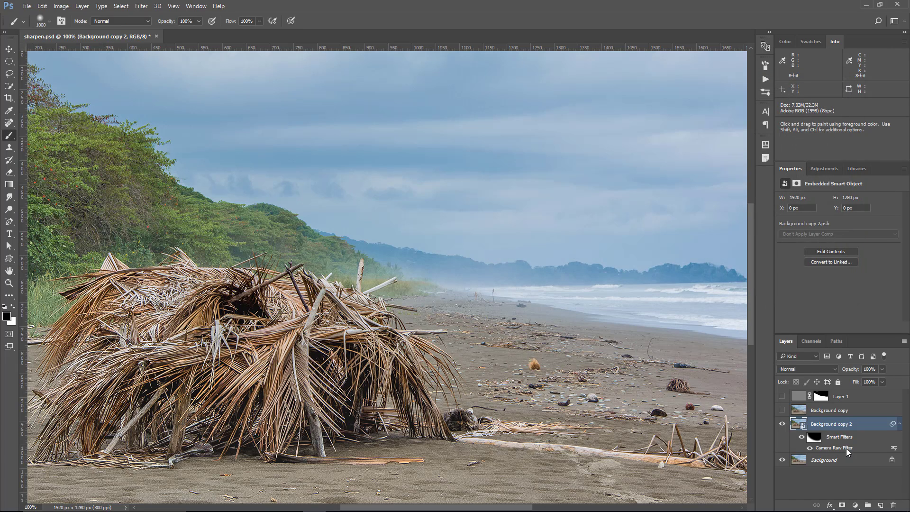
pyautogui.doubleClick(834, 447)
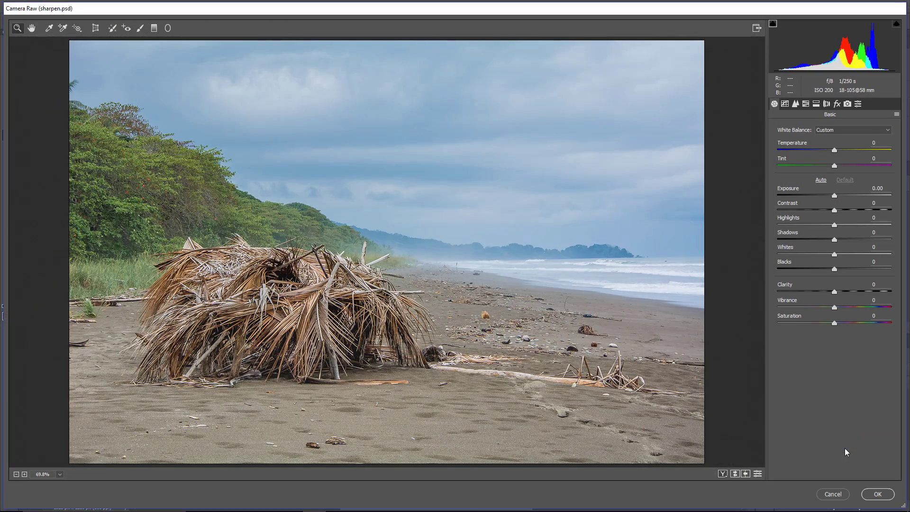
pyautogui.click(795, 103)
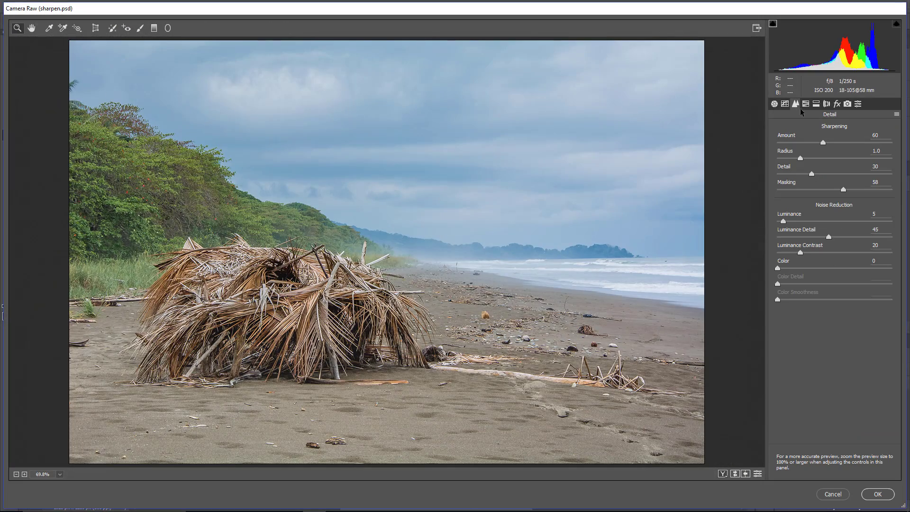